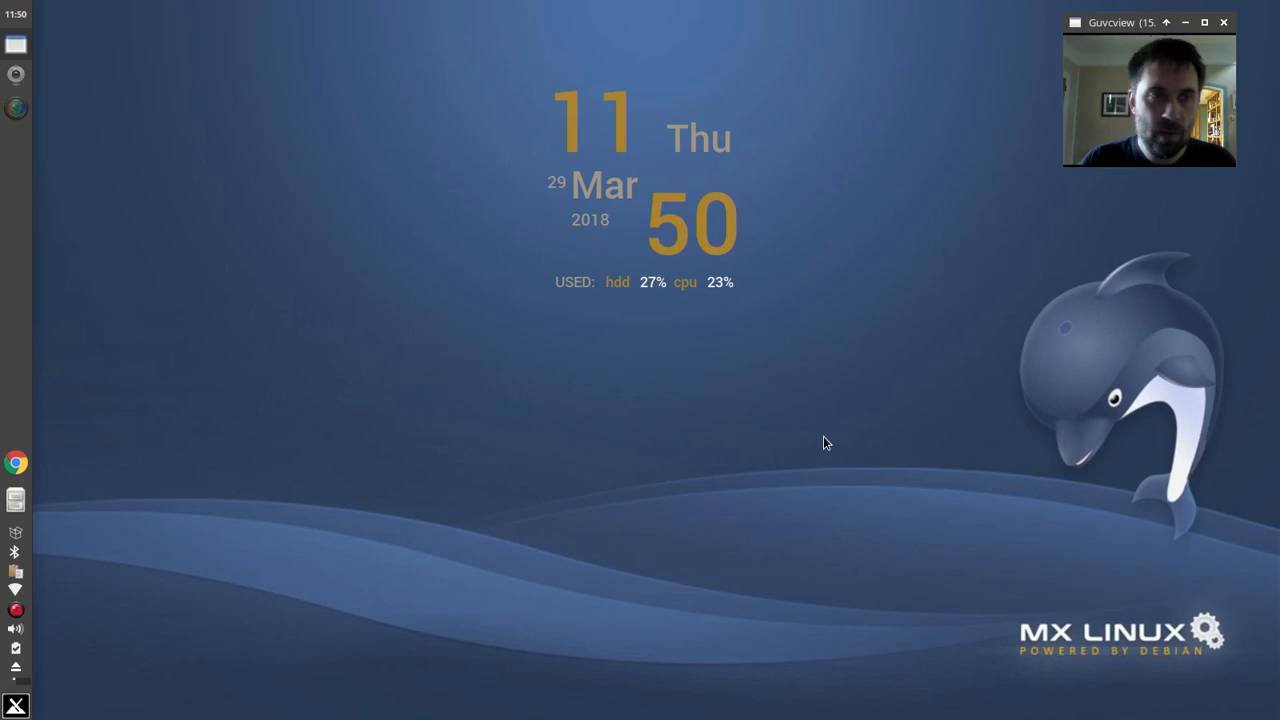
Launch VirtualBox Manager from the MX Linux launcher, showing the mx17 machine
left_click(16, 702)
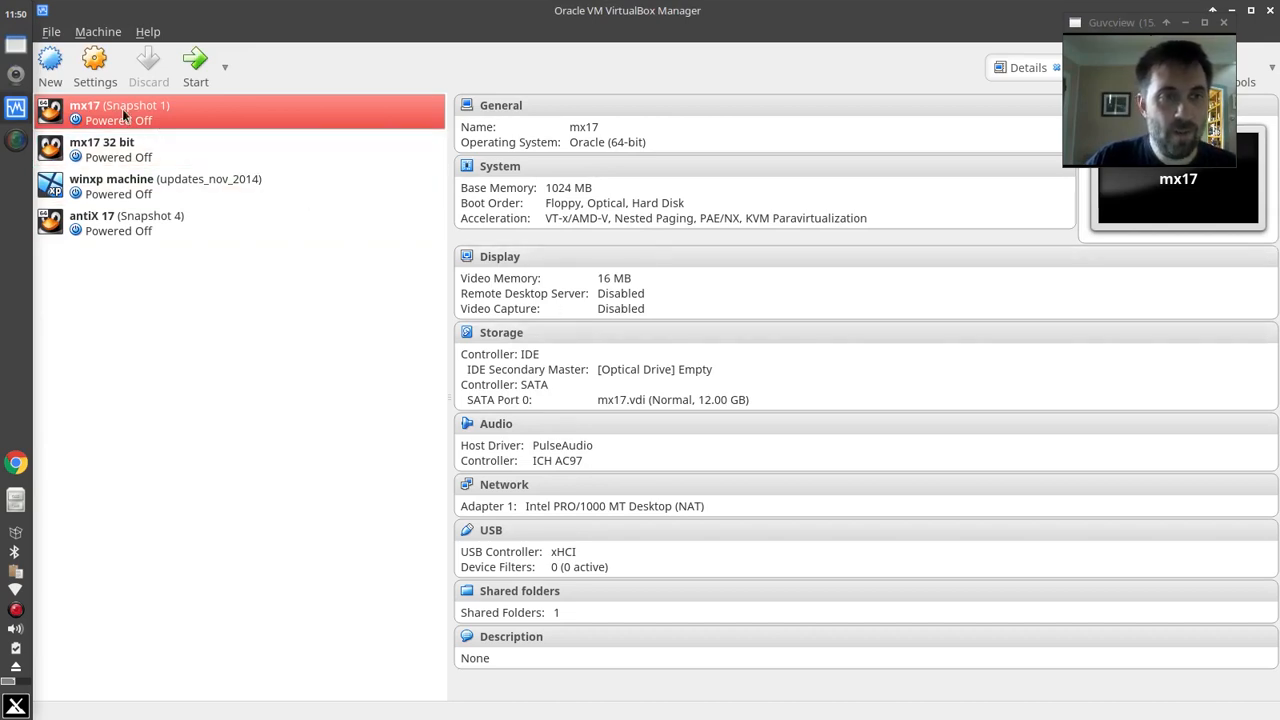
mouse_move(124, 114)
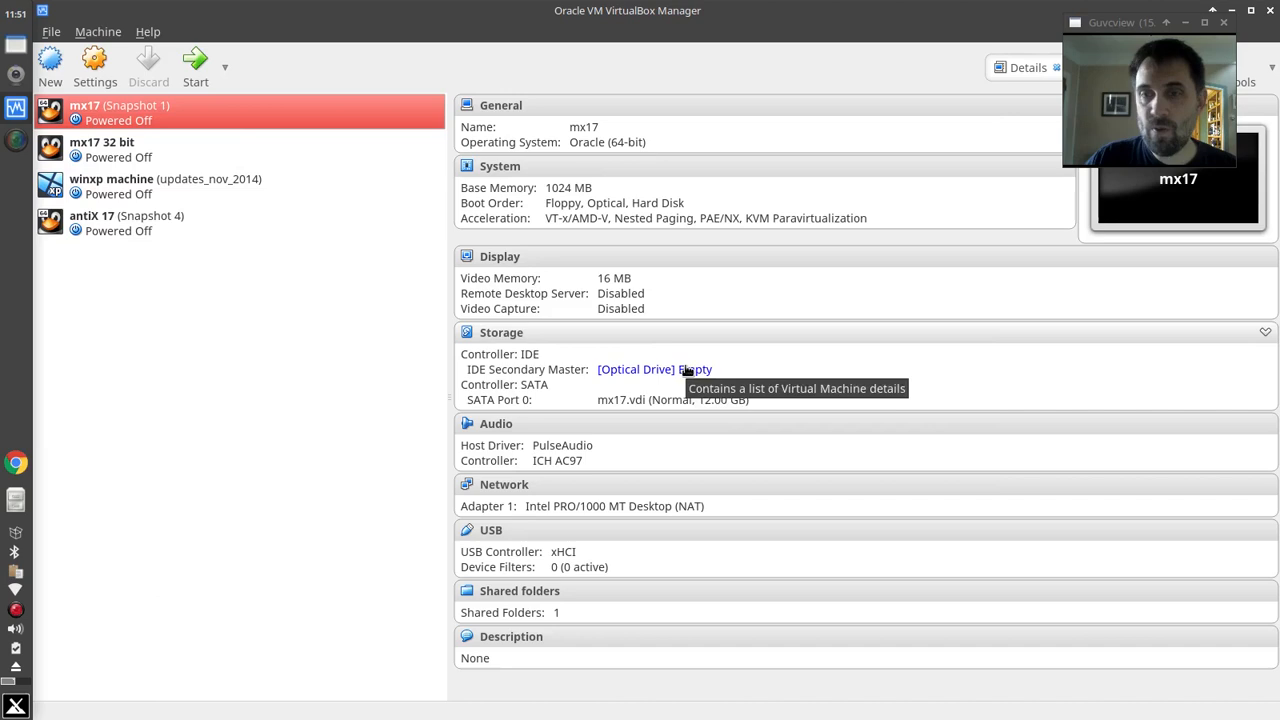
Insert antiX-17.1_x64-full.iso into mx17's optical drive from the Storage details
left_click(684, 368)
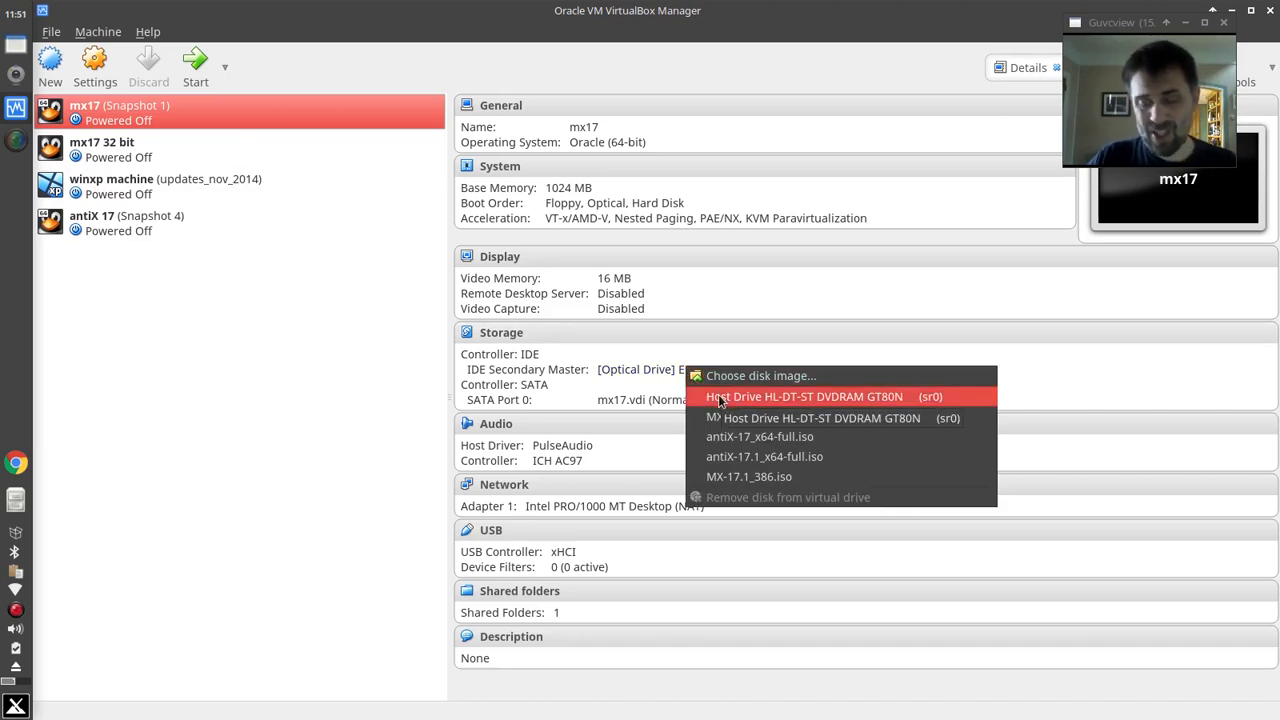
mouse_move(760, 436)
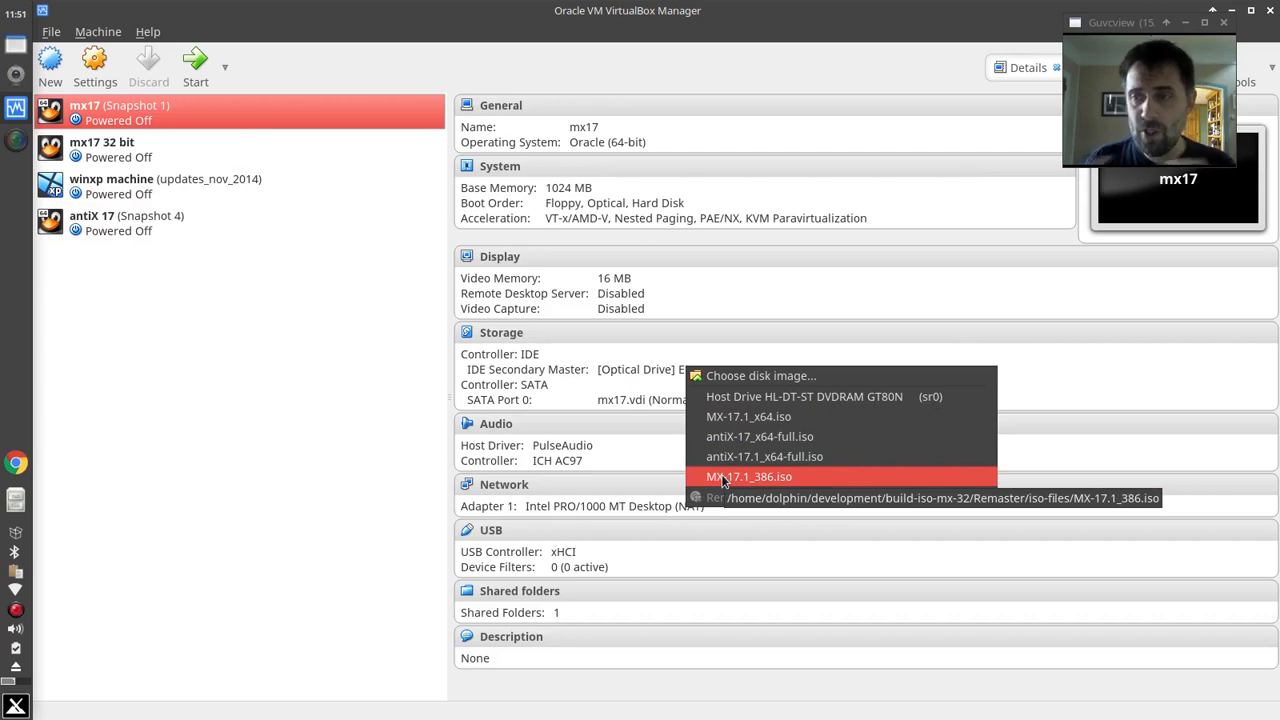
mouse_move(764, 456)
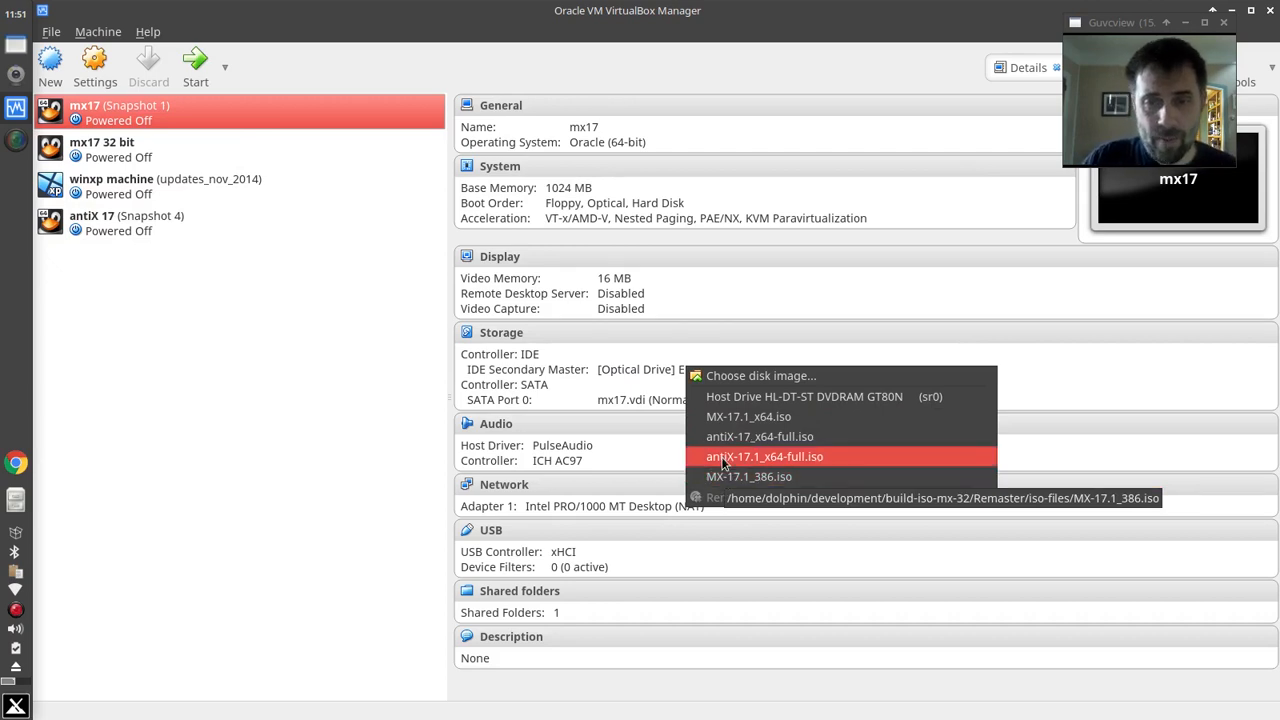
left_click(764, 456)
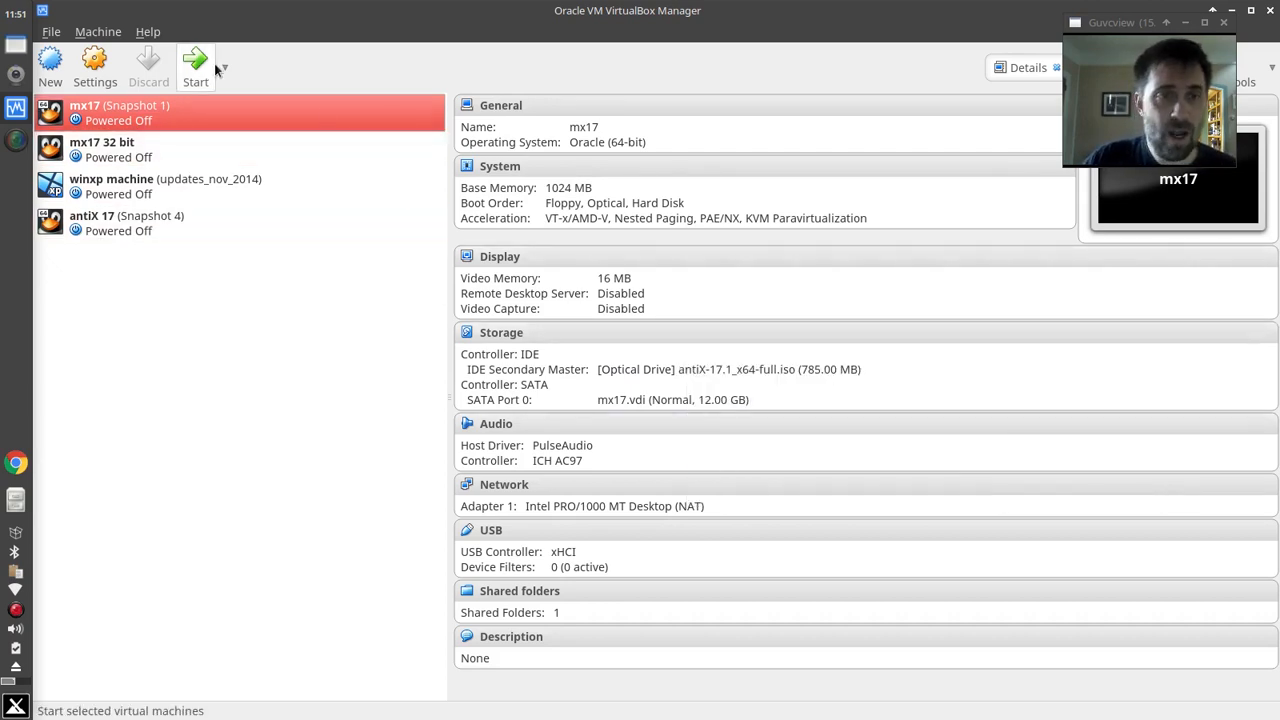
Start mx17 and choose frugal_static as the persistence mode in the antiX boot menu
left_click(196, 56)
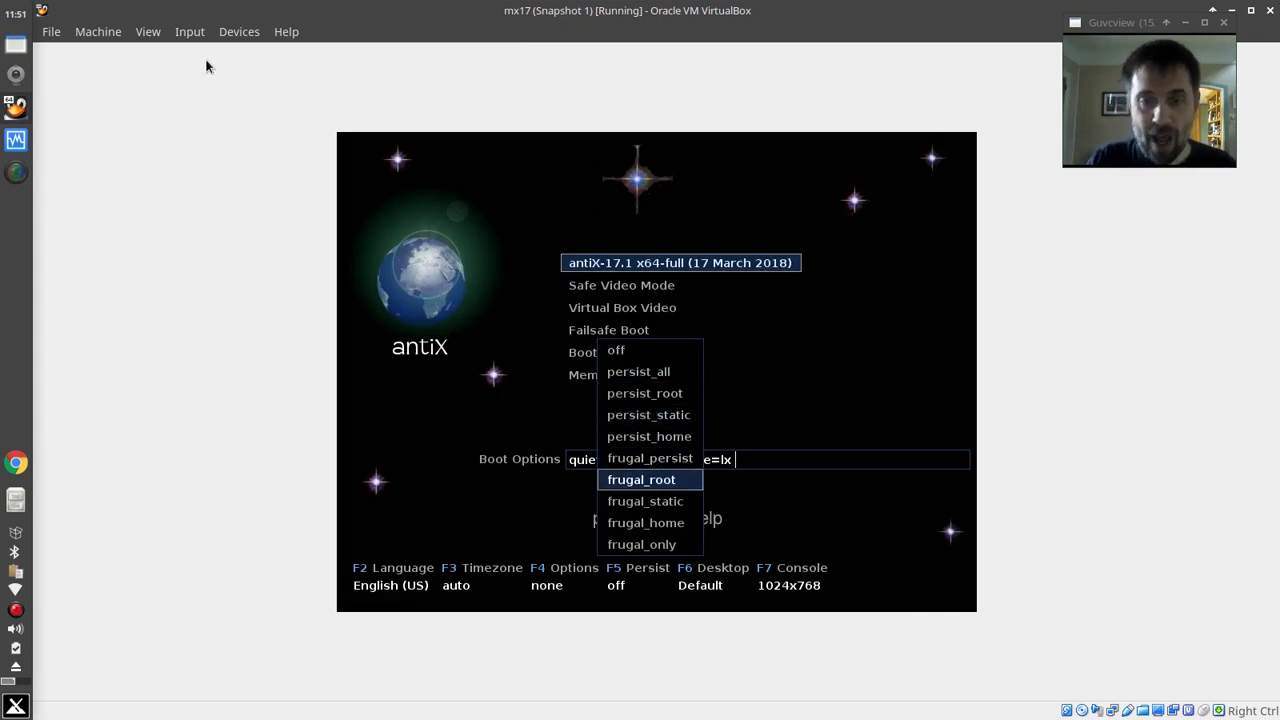
key("Down")
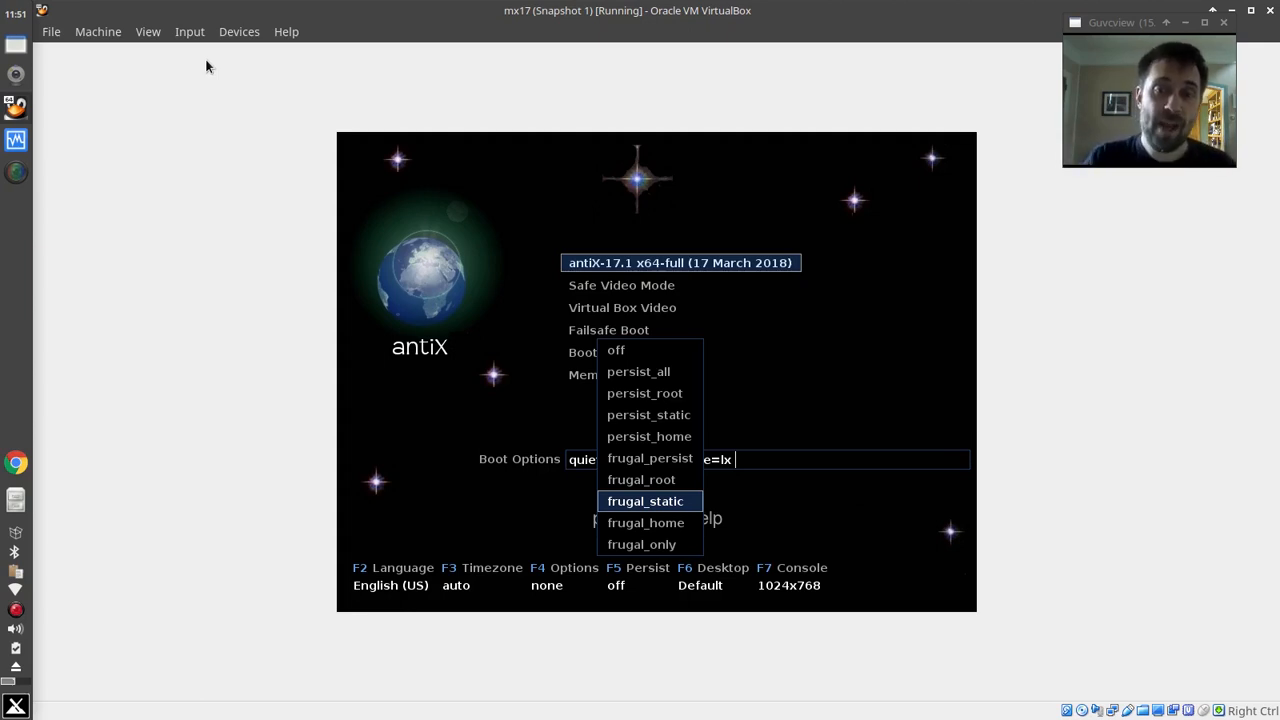
key("Up")
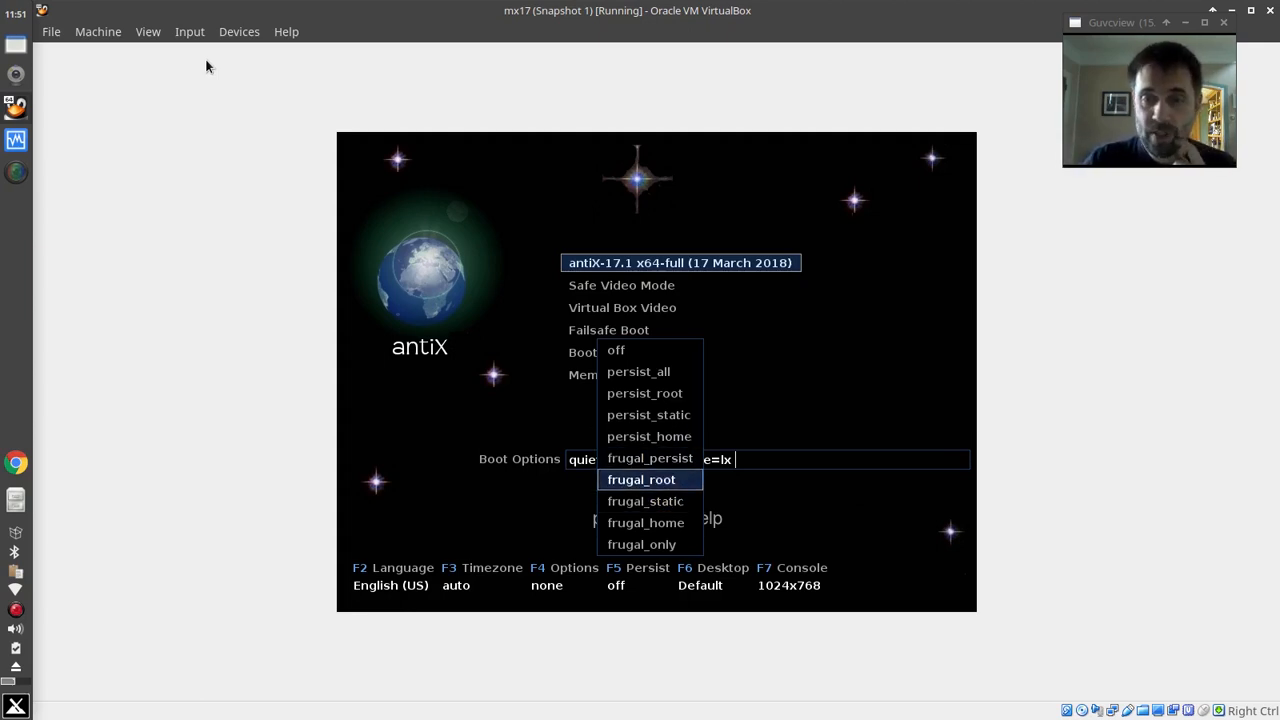
key("Down")
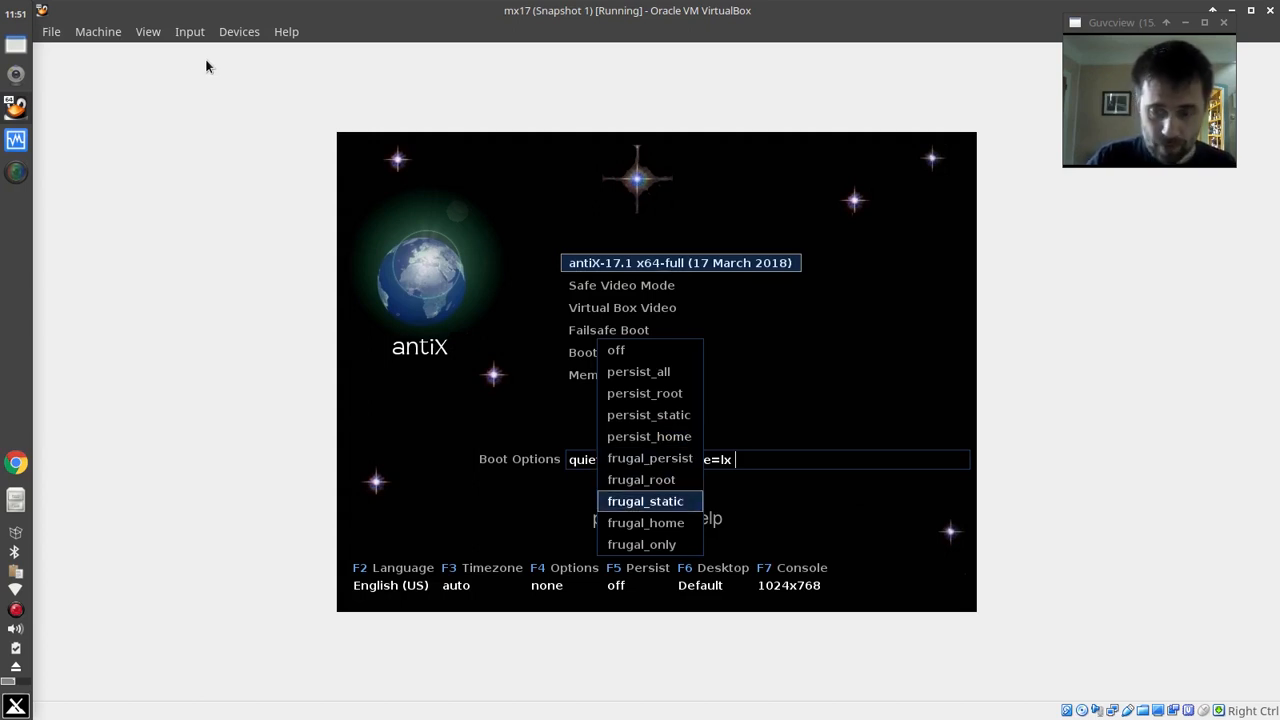
left_click(646, 500)
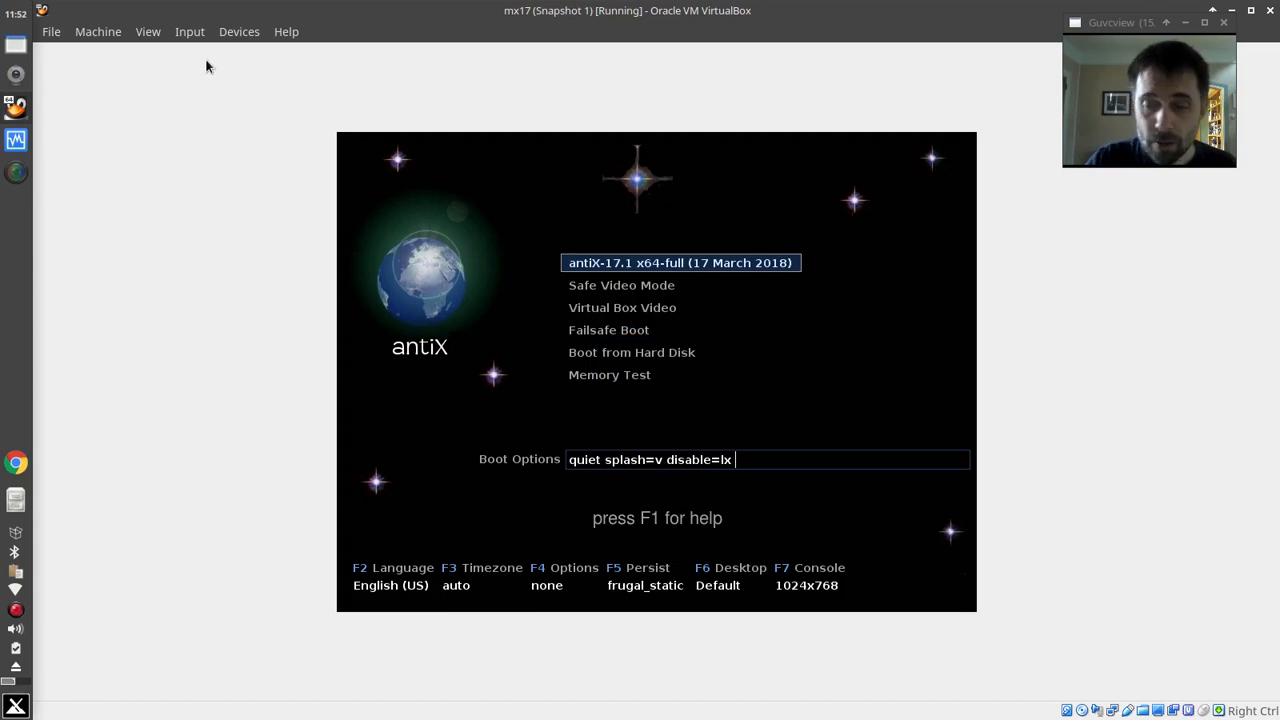
Boot the antiX entry so it searches for an antiX-Frugal device
key("Return")
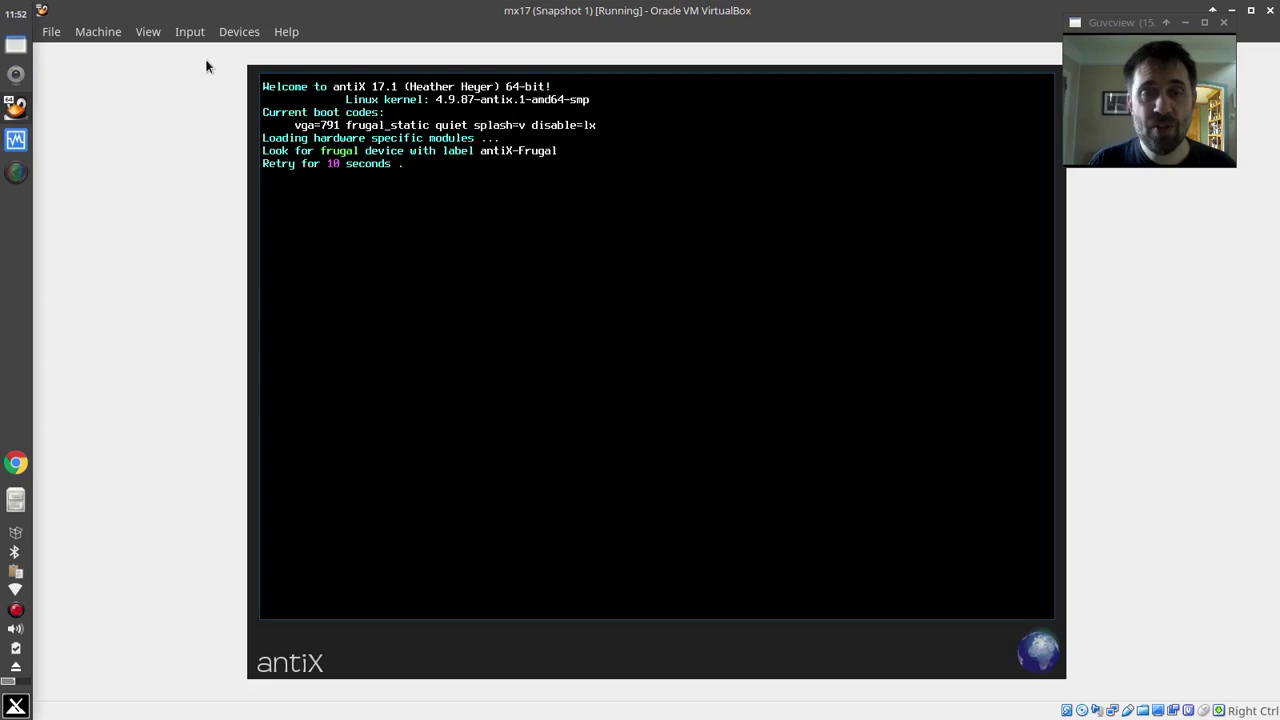
mouse_move(348, 222)
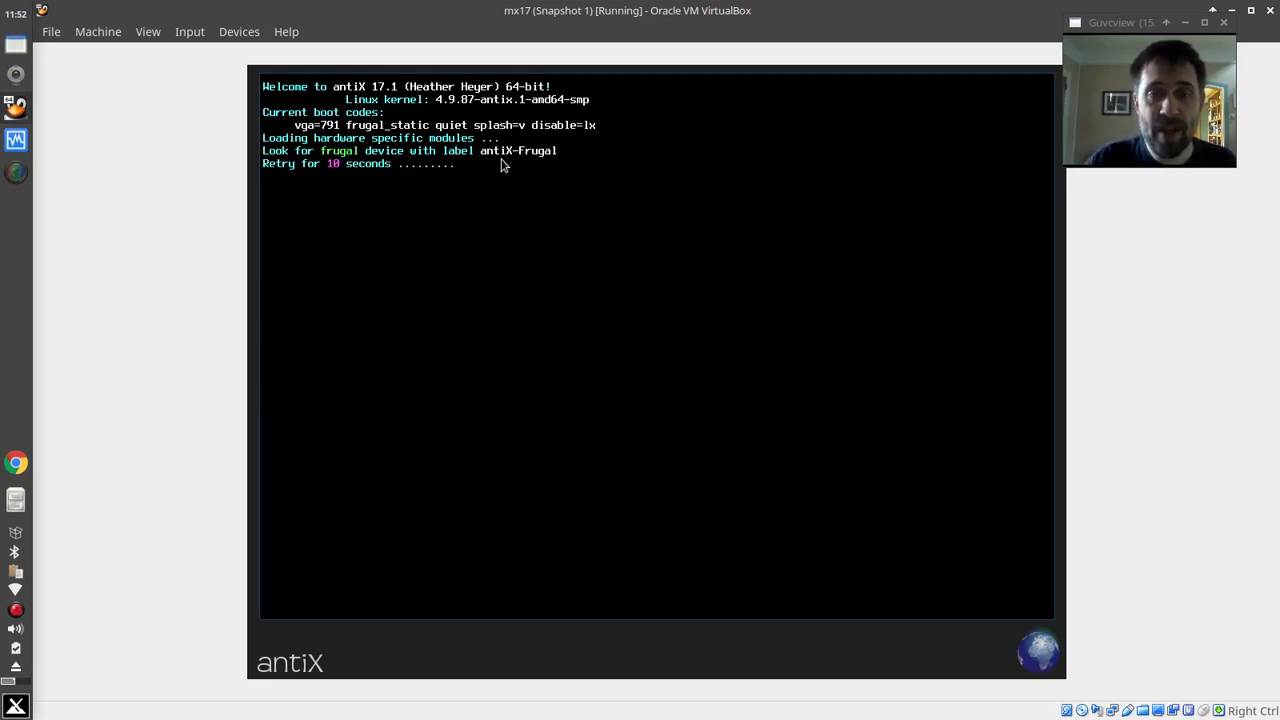
mouse_move(546, 174)
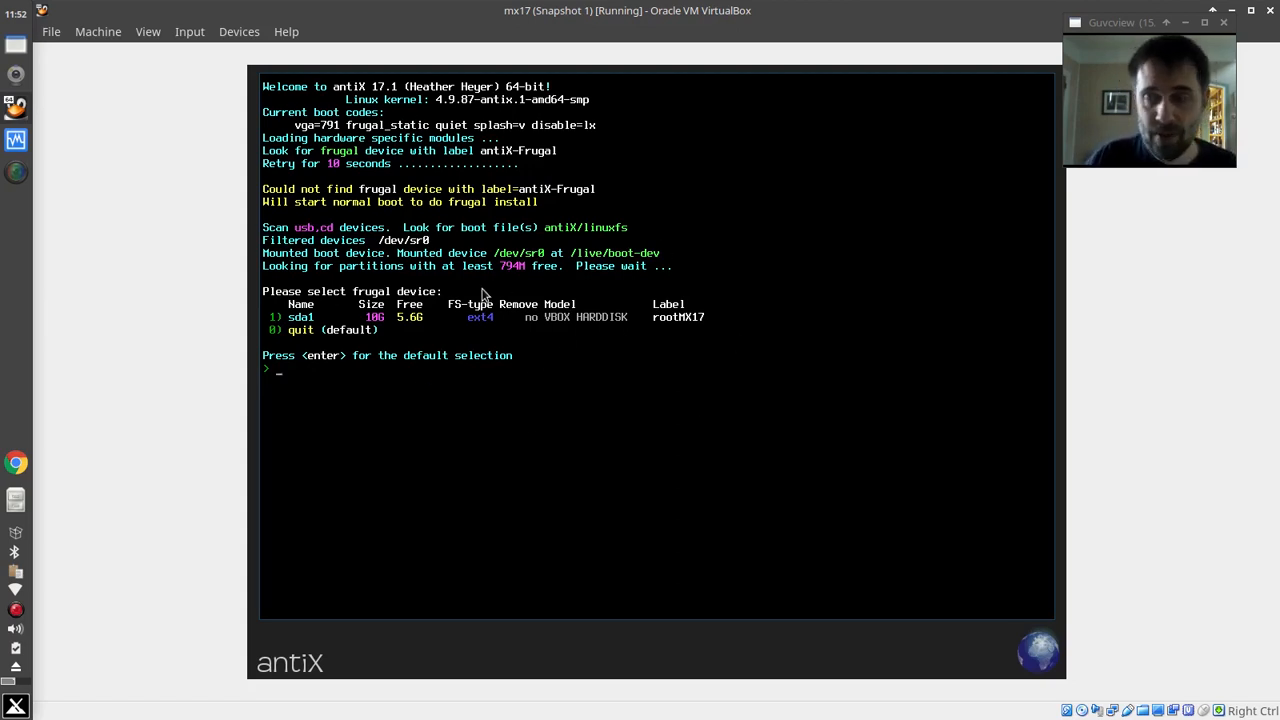
mouse_move(304, 348)
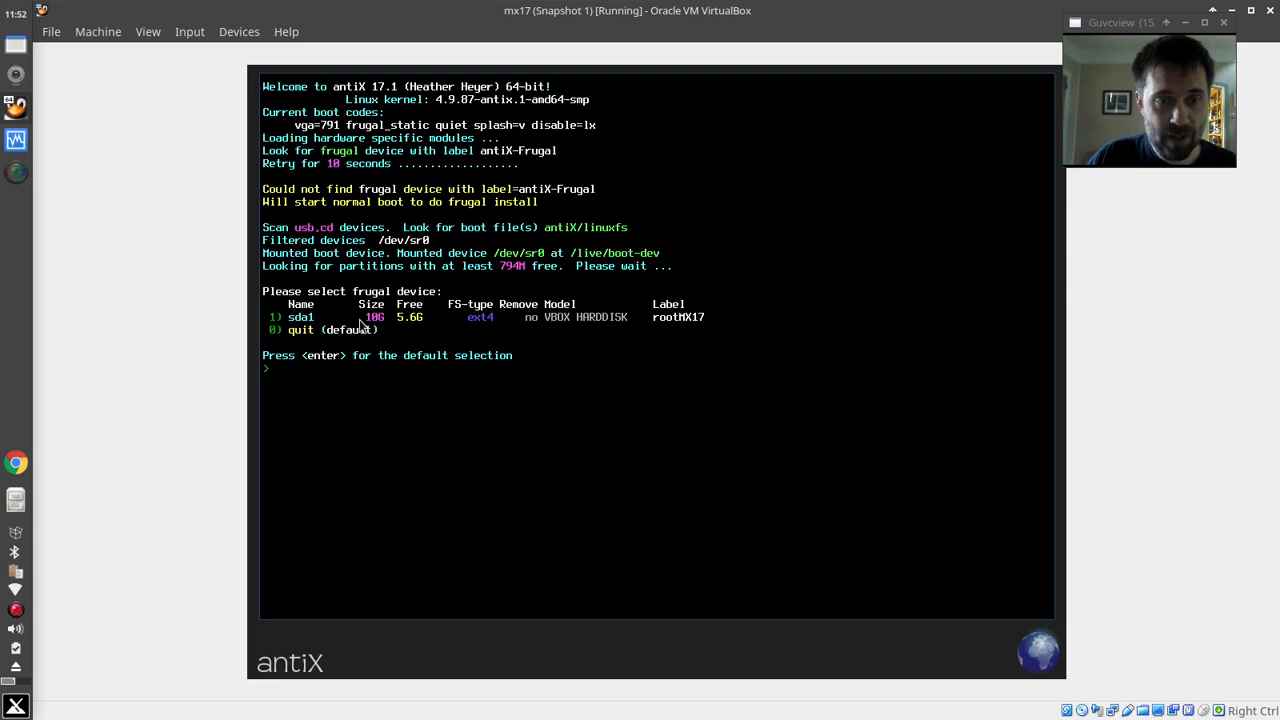
Choose sda1 as the frugal device and accept automatic rootfs persistence creation
type("1")
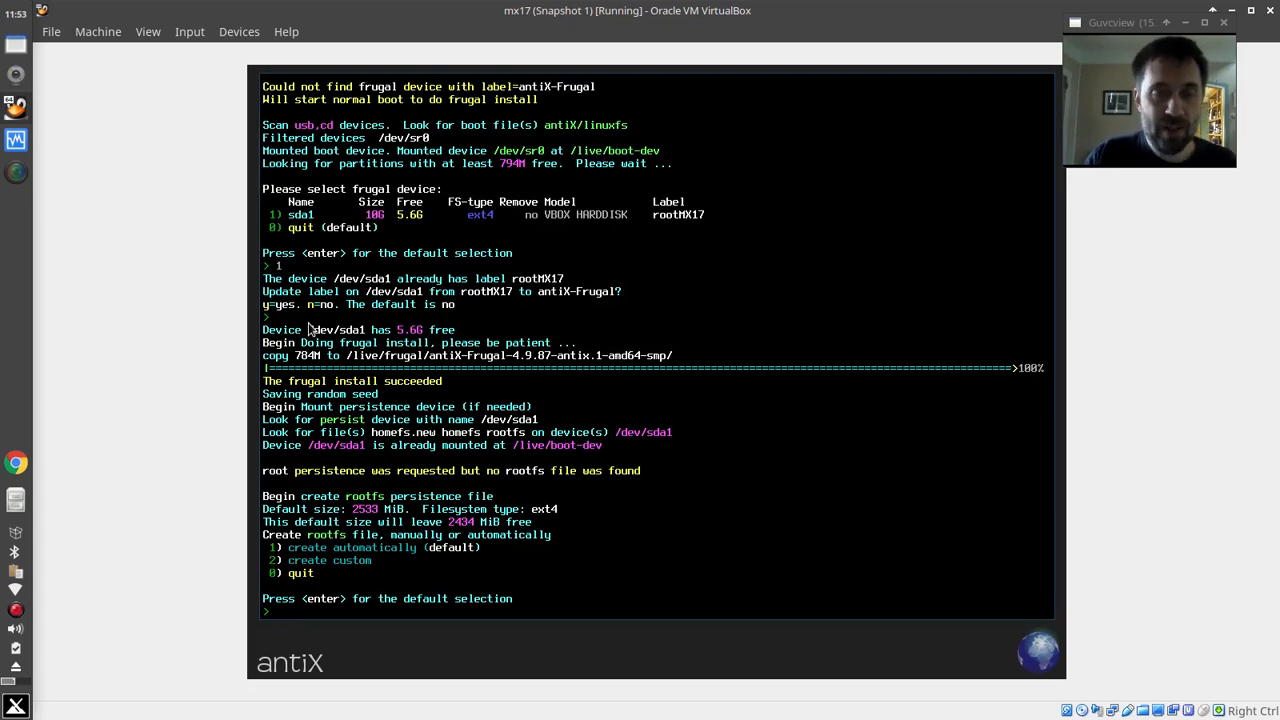
key("Return")
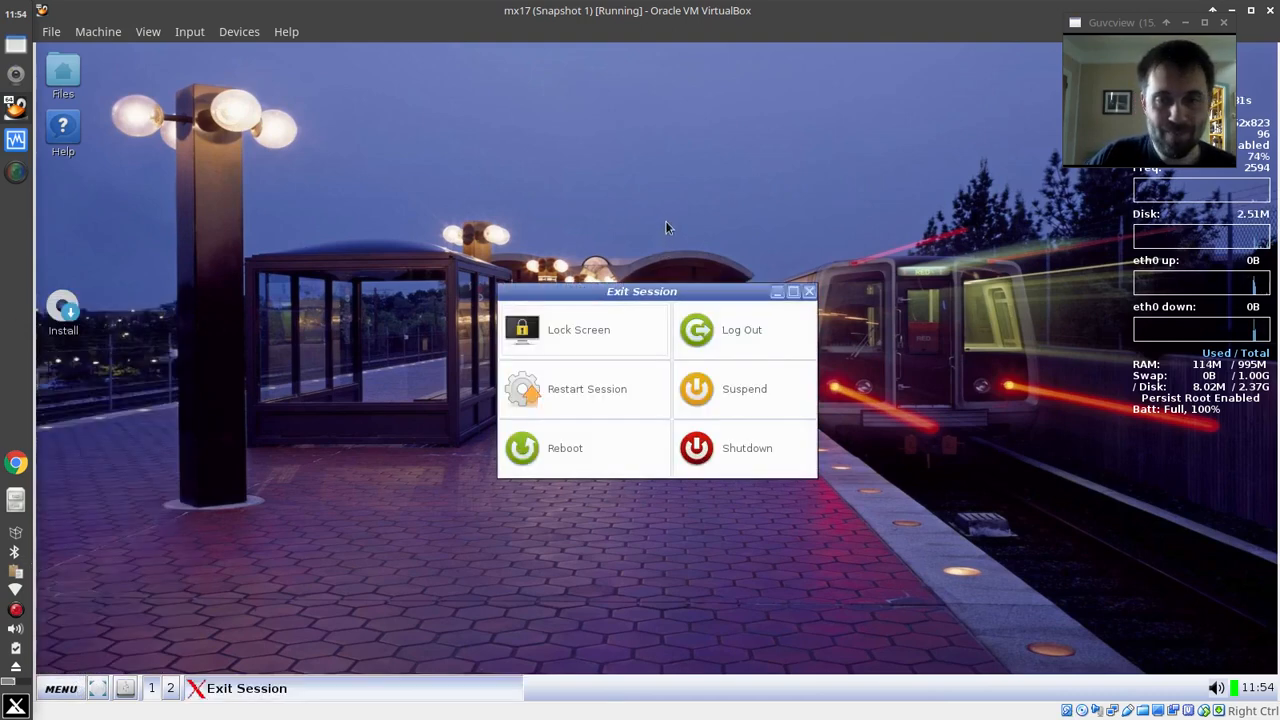
mouse_move(580, 452)
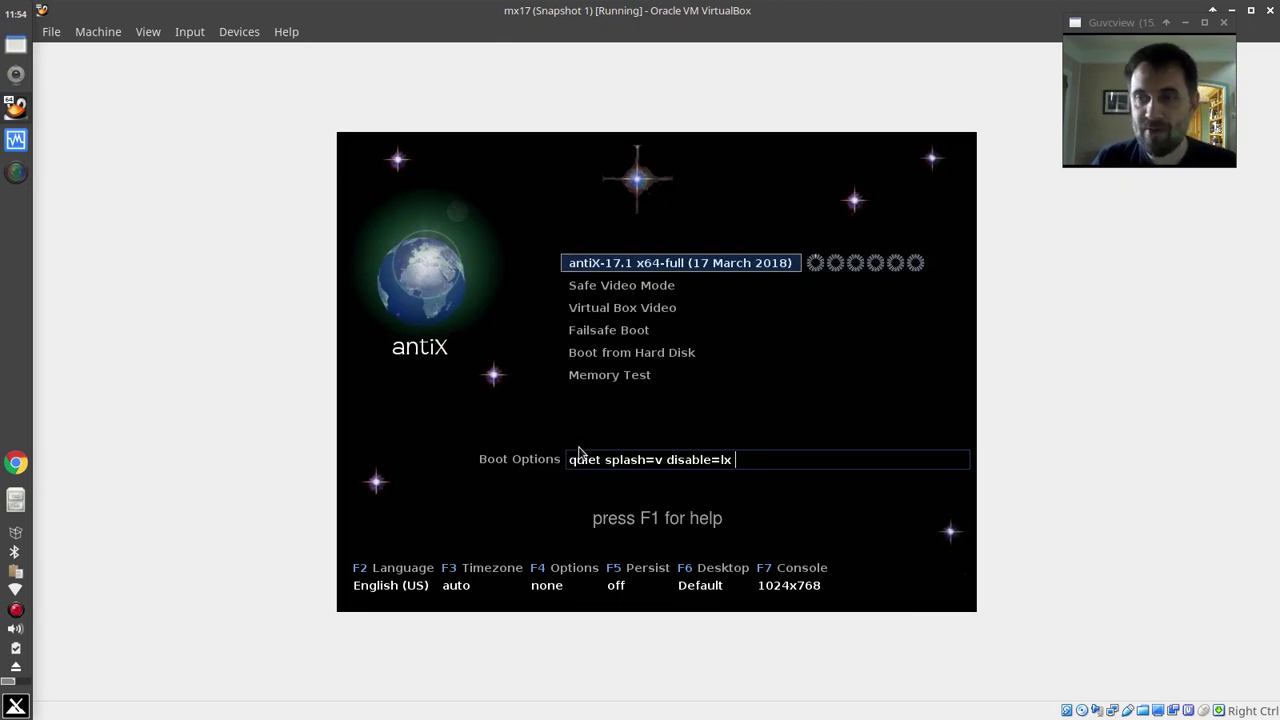
Select Boot from Hard Disk to reach the GRUB menu with MX 17 Horizon
key("Down")
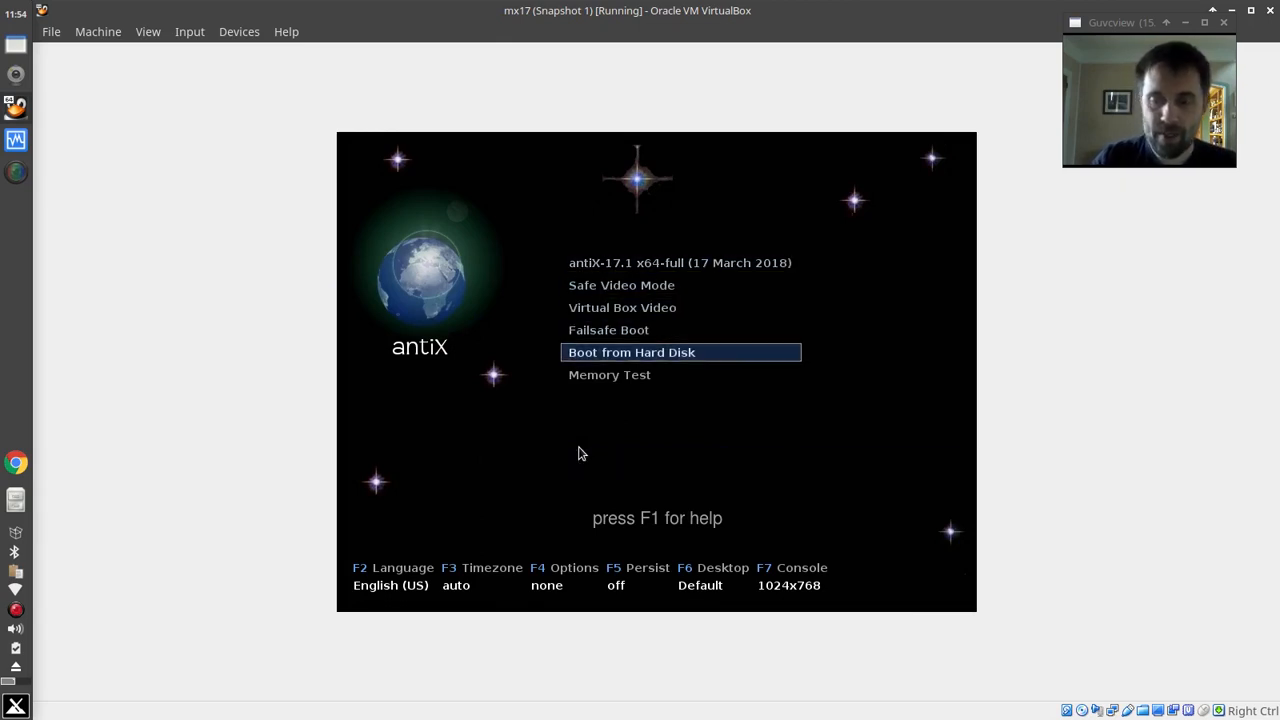
key("Return")
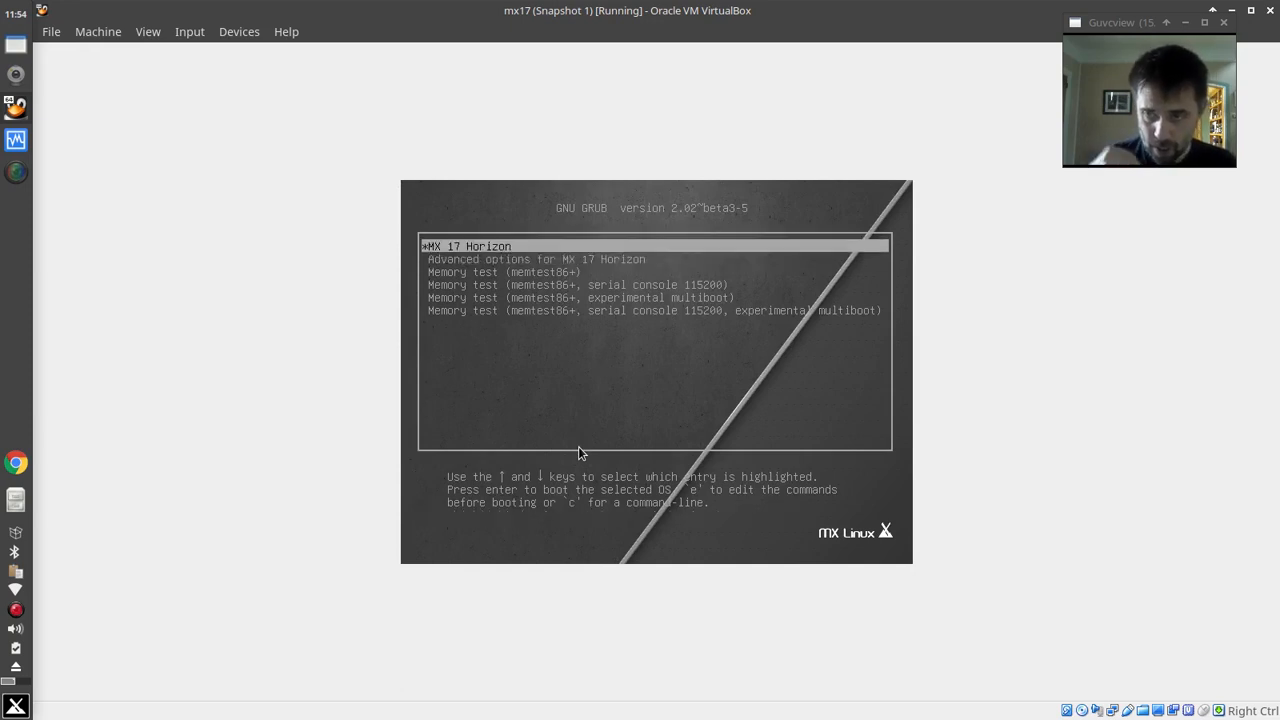
mouse_move(744, 548)
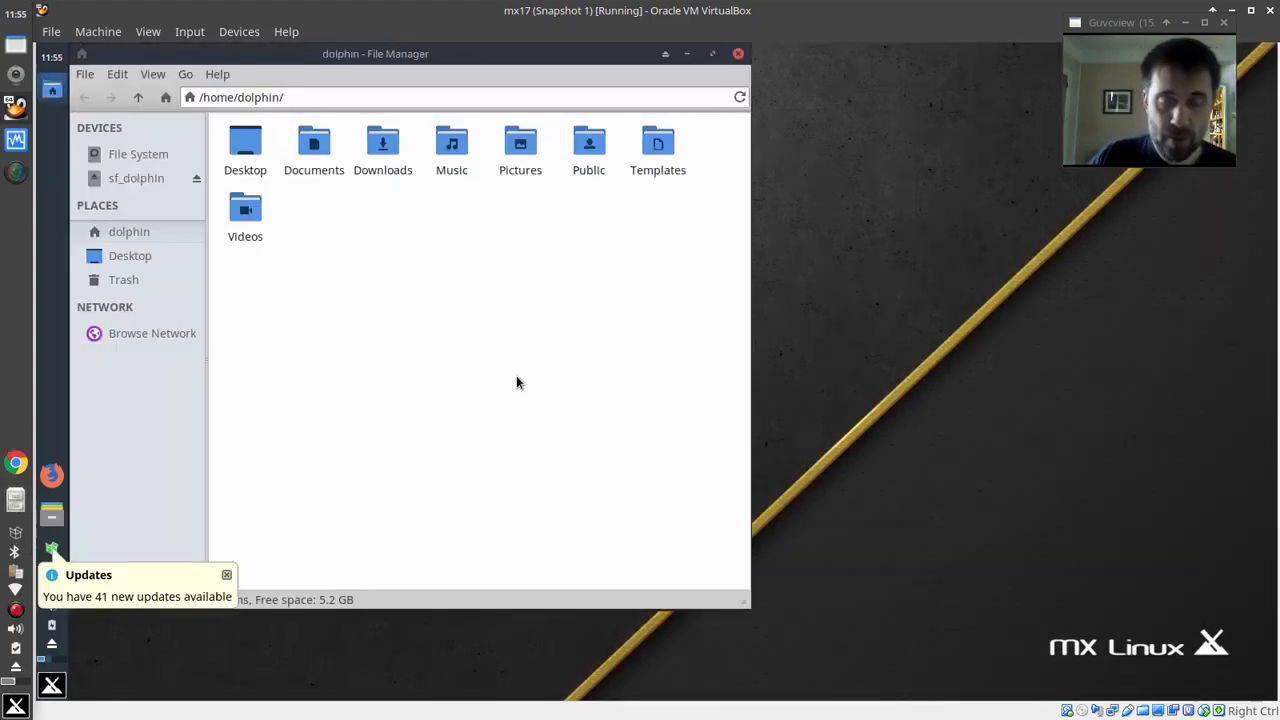
Browse the file system root, the antiX-Frugal kernel folder and Live-usb-storage
left_click(136, 154)
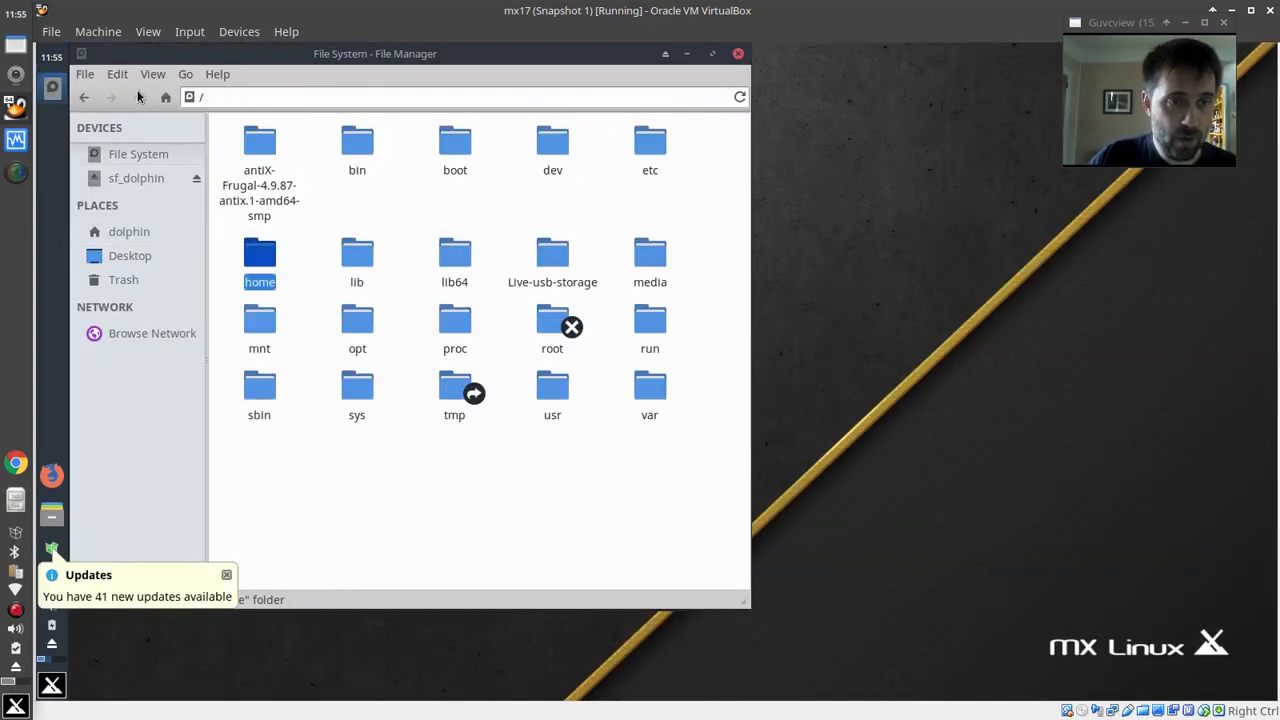
left_click(260, 150)
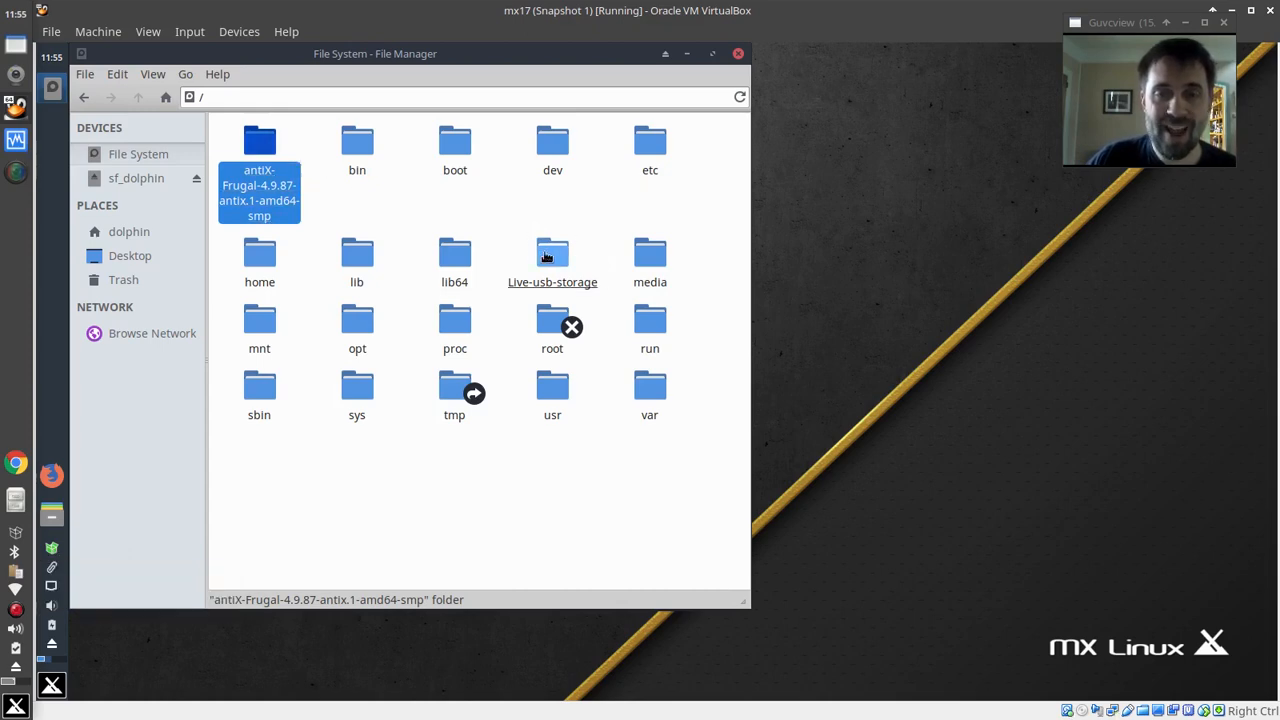
double_click(552, 252)
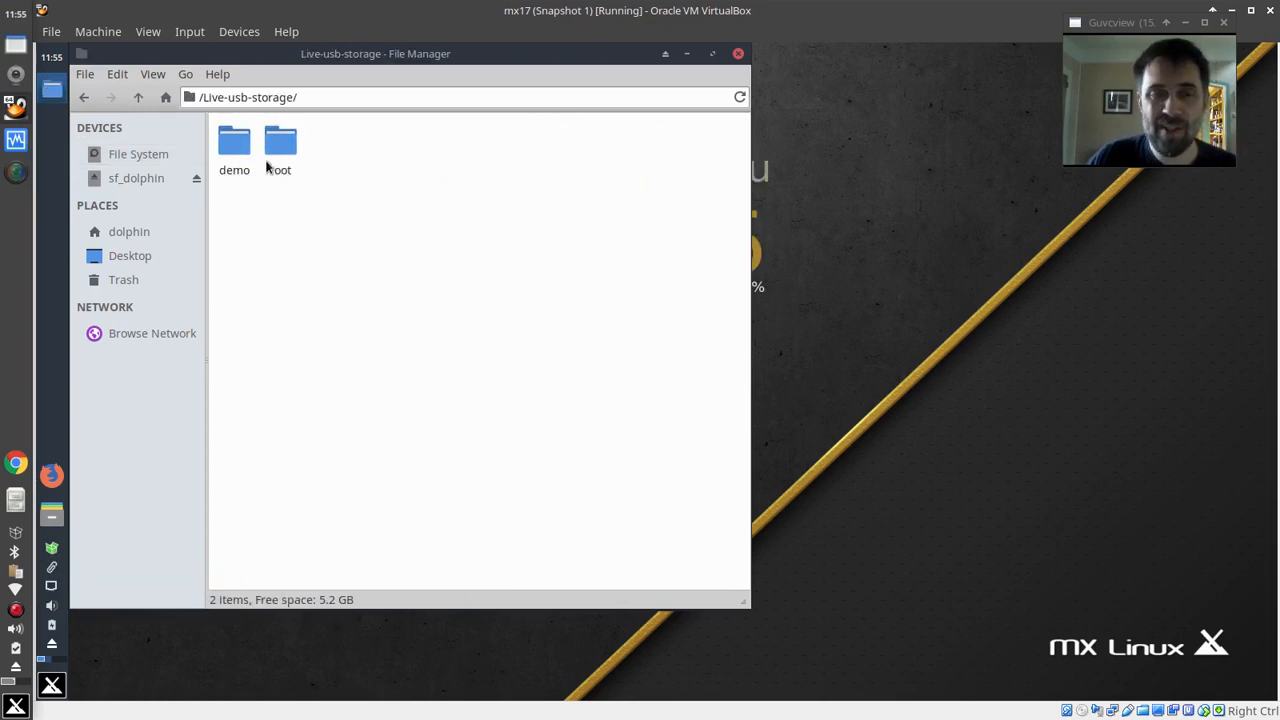
mouse_move(138, 96)
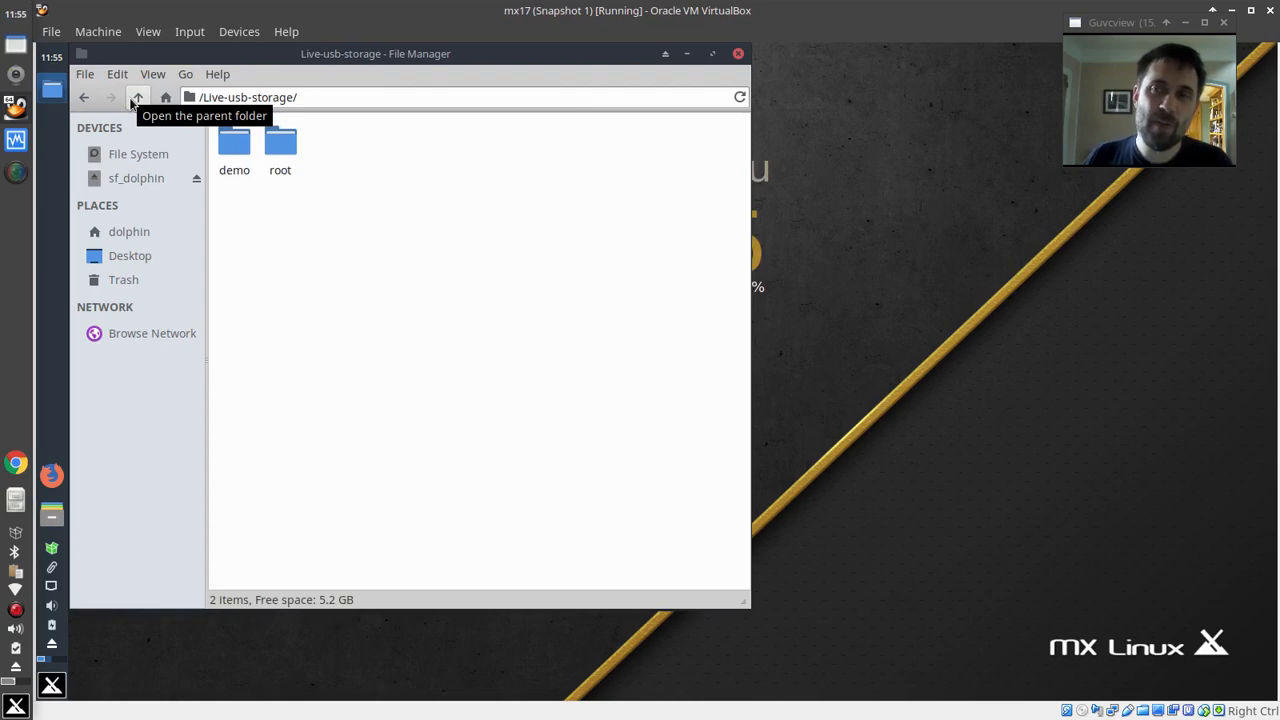
left_click(136, 98)
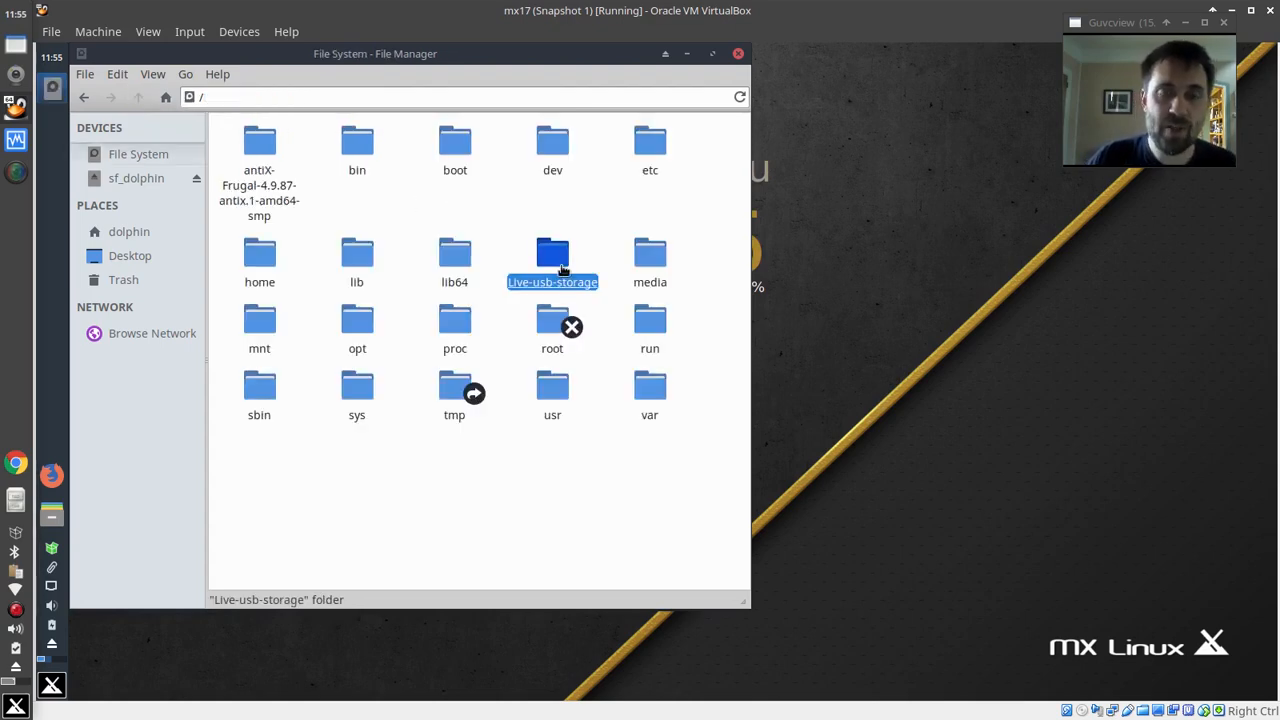
left_click(260, 140)
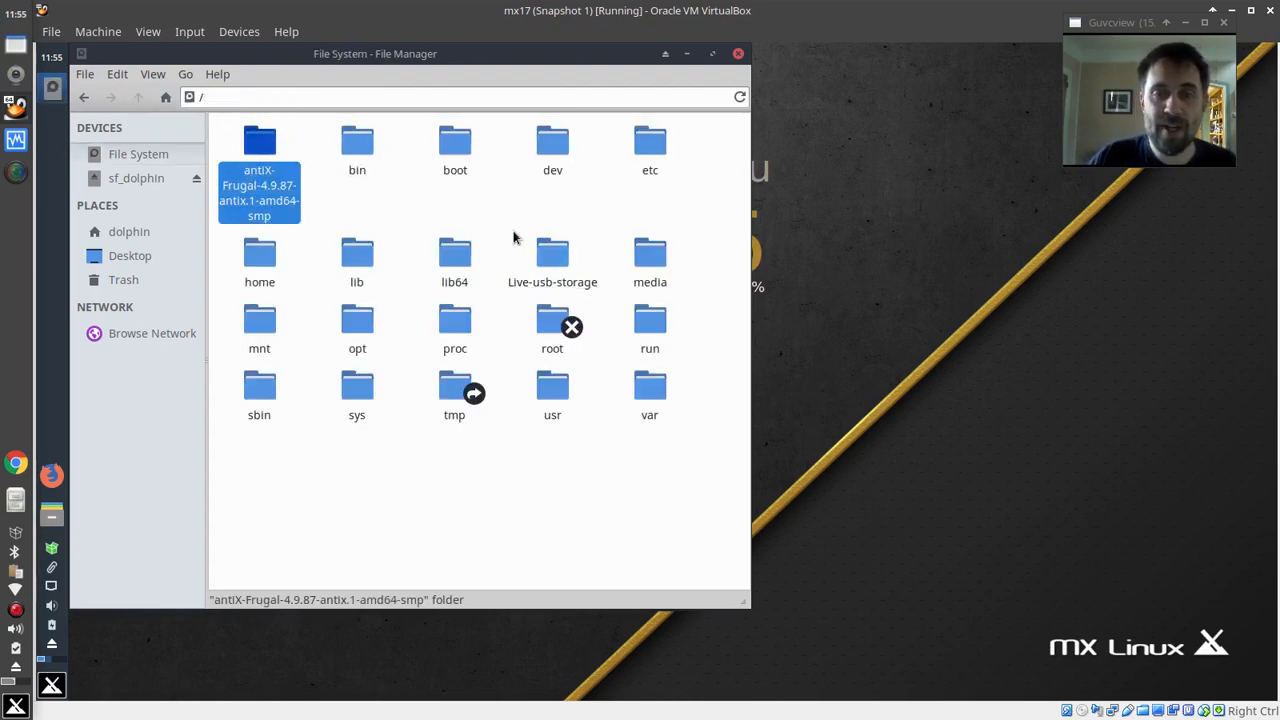
left_click(552, 256)
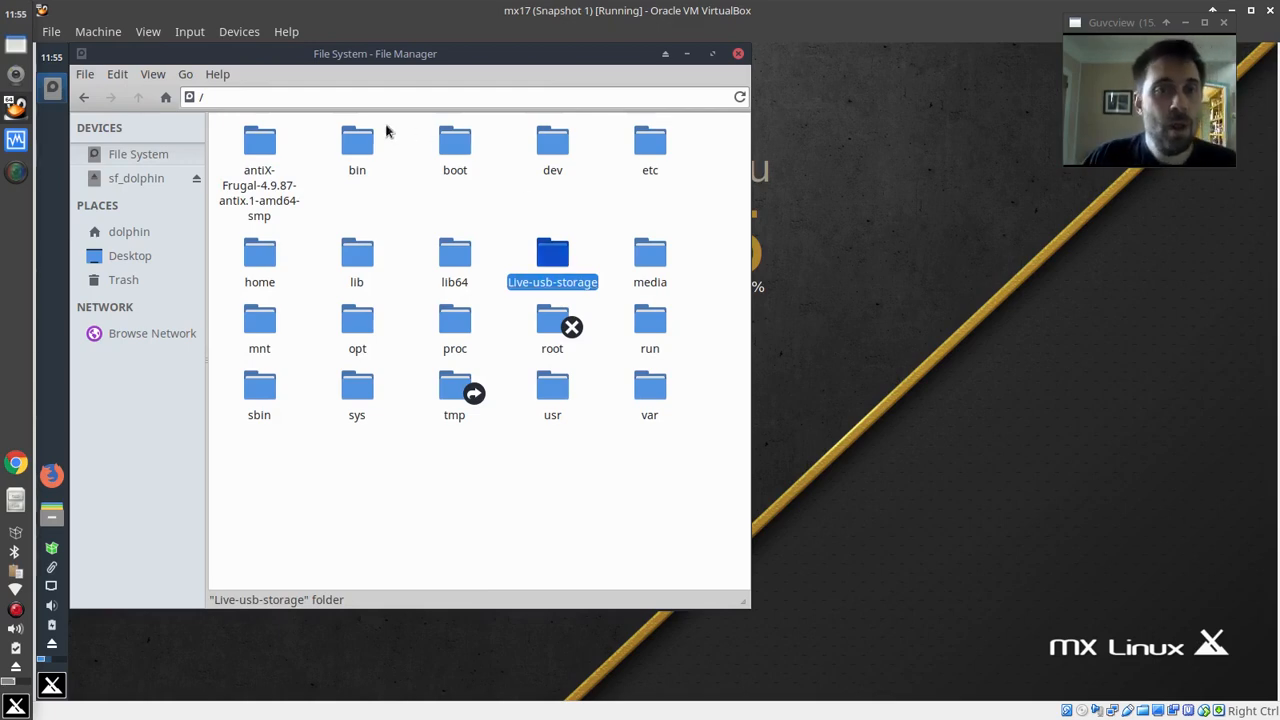
Check the sizes of linuxfs and rootfs in the antiX-Frugal folder, then return to its boot folder
double_click(260, 140)
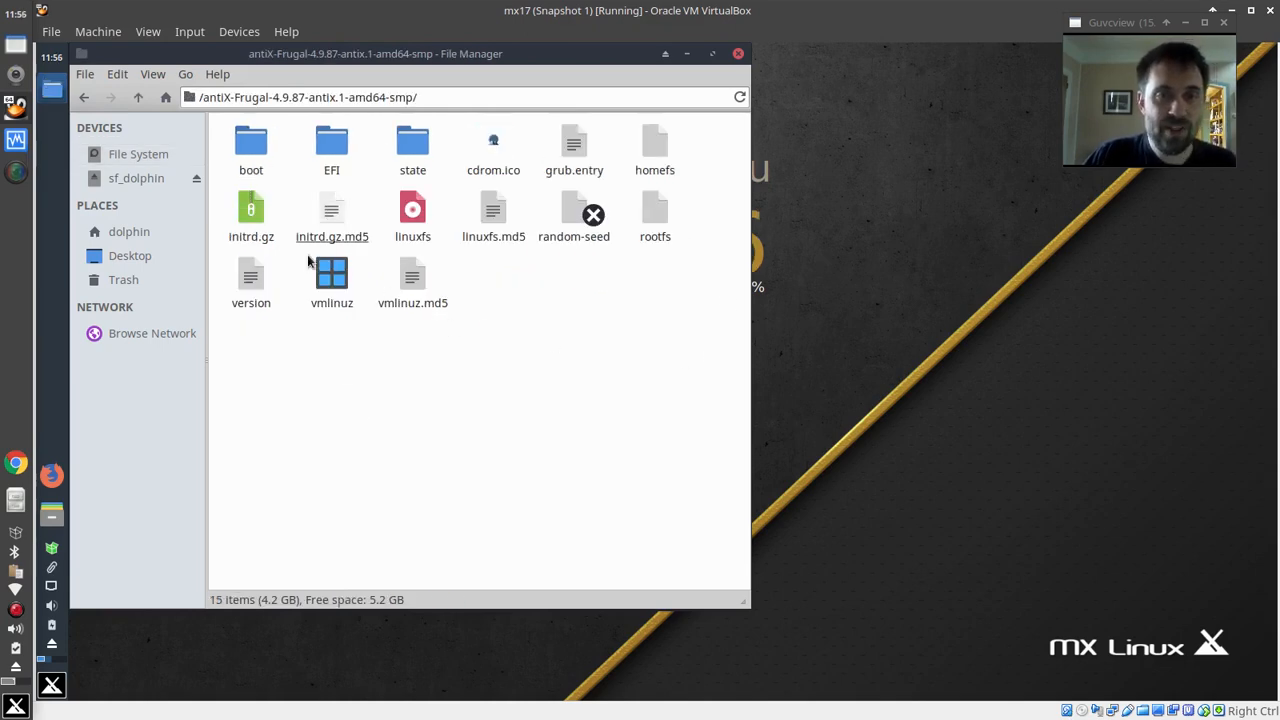
left_click(412, 208)
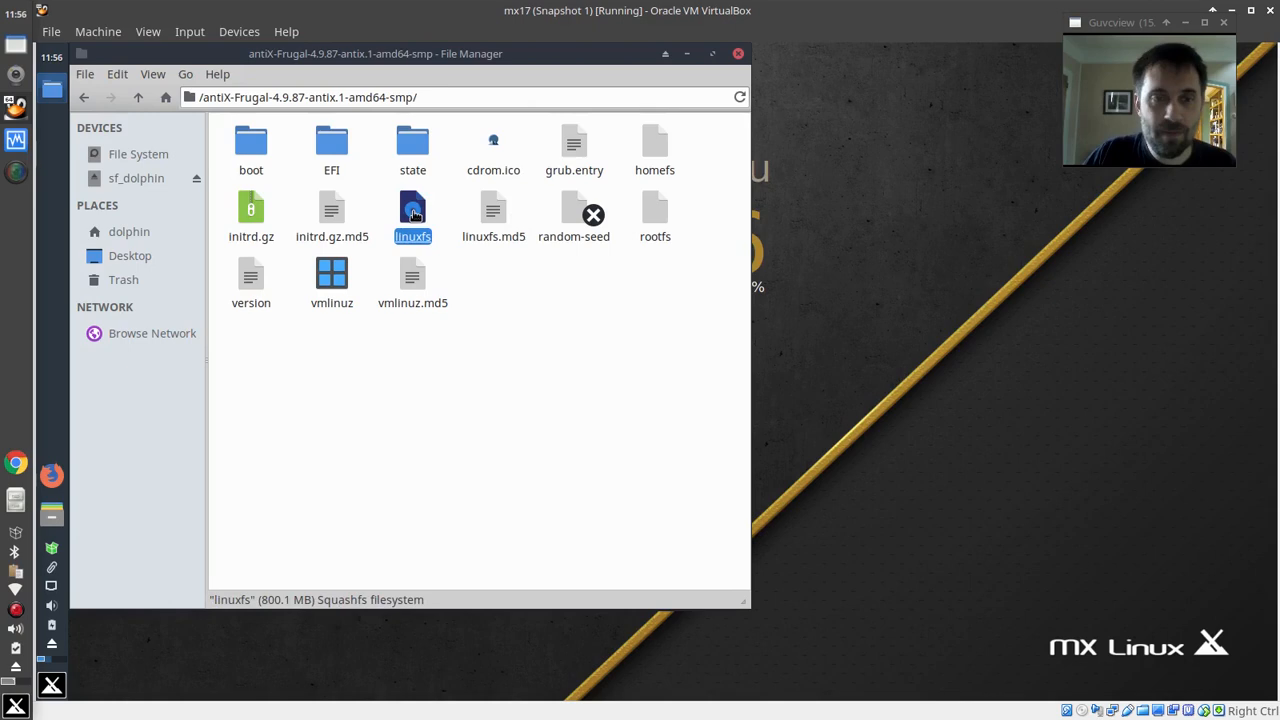
mouse_move(656, 216)
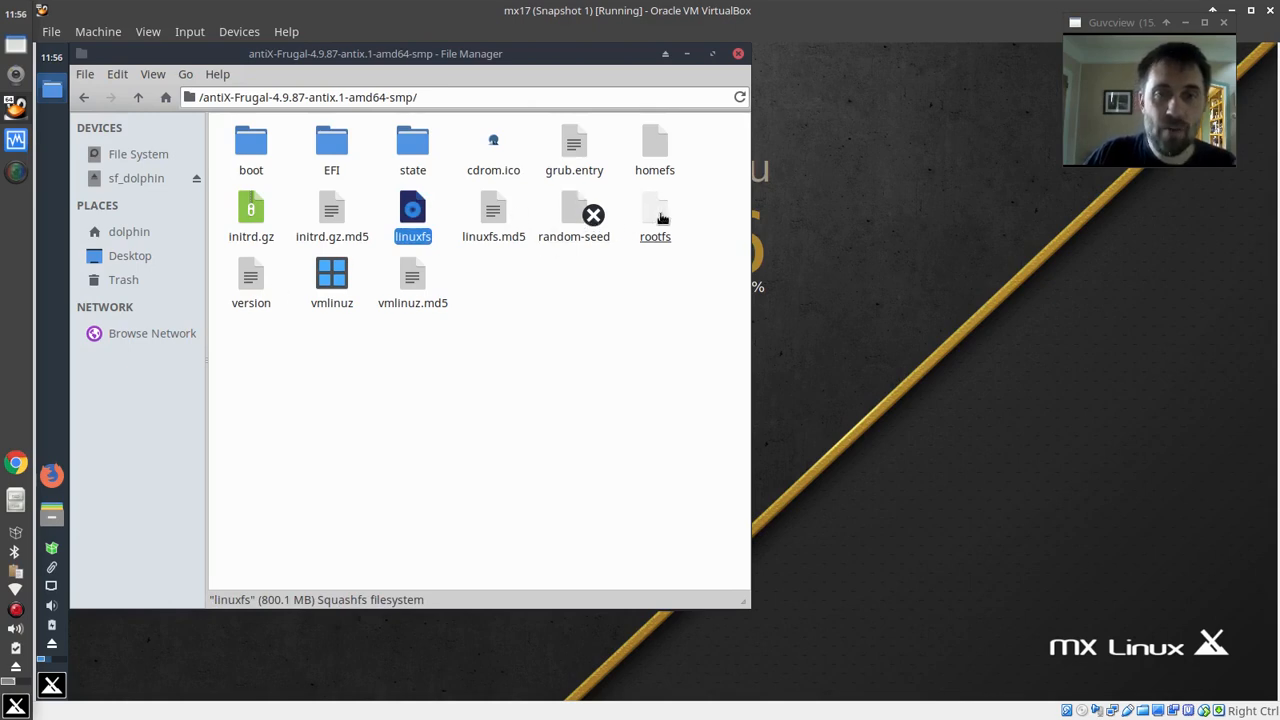
left_click(654, 210)
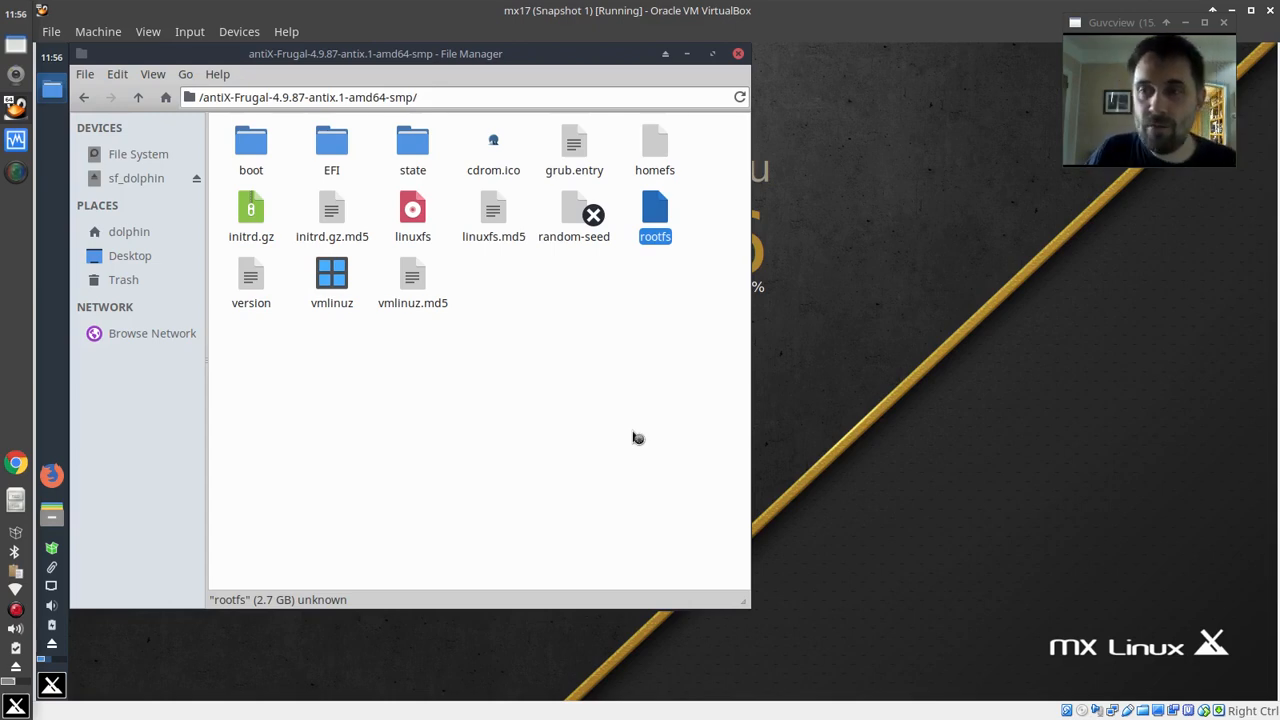
left_click(136, 98)
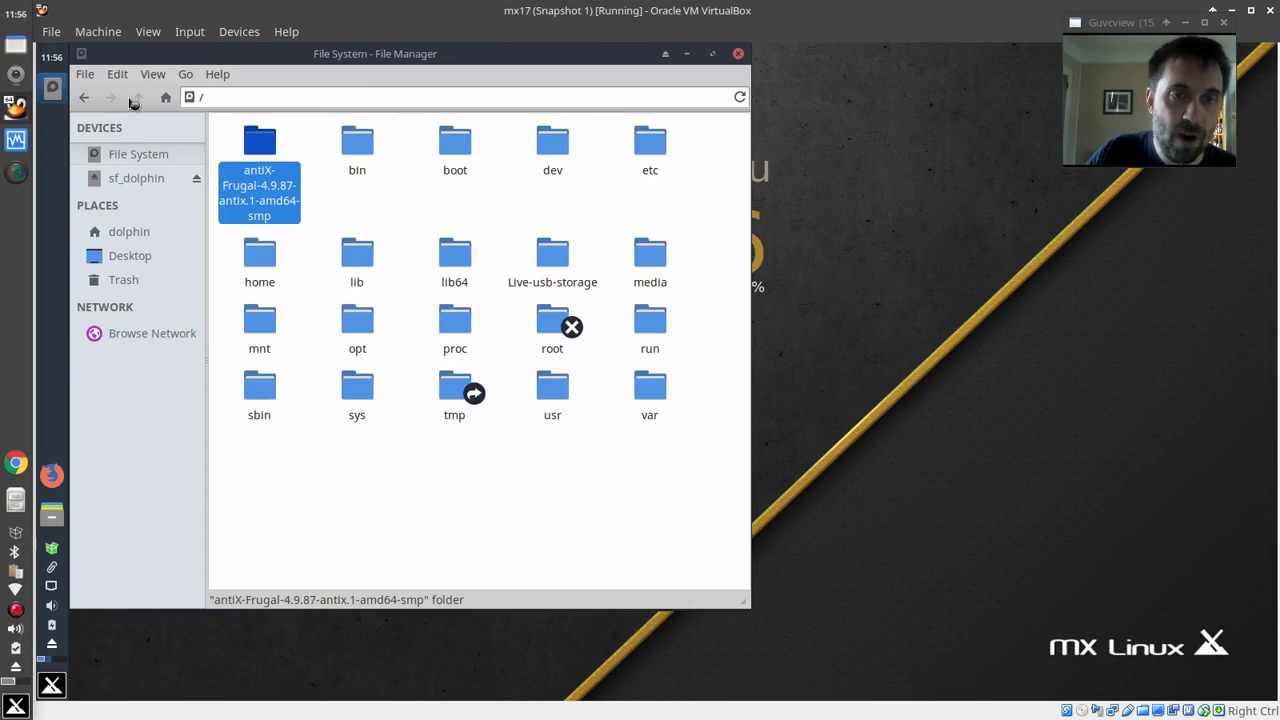
mouse_move(436, 468)
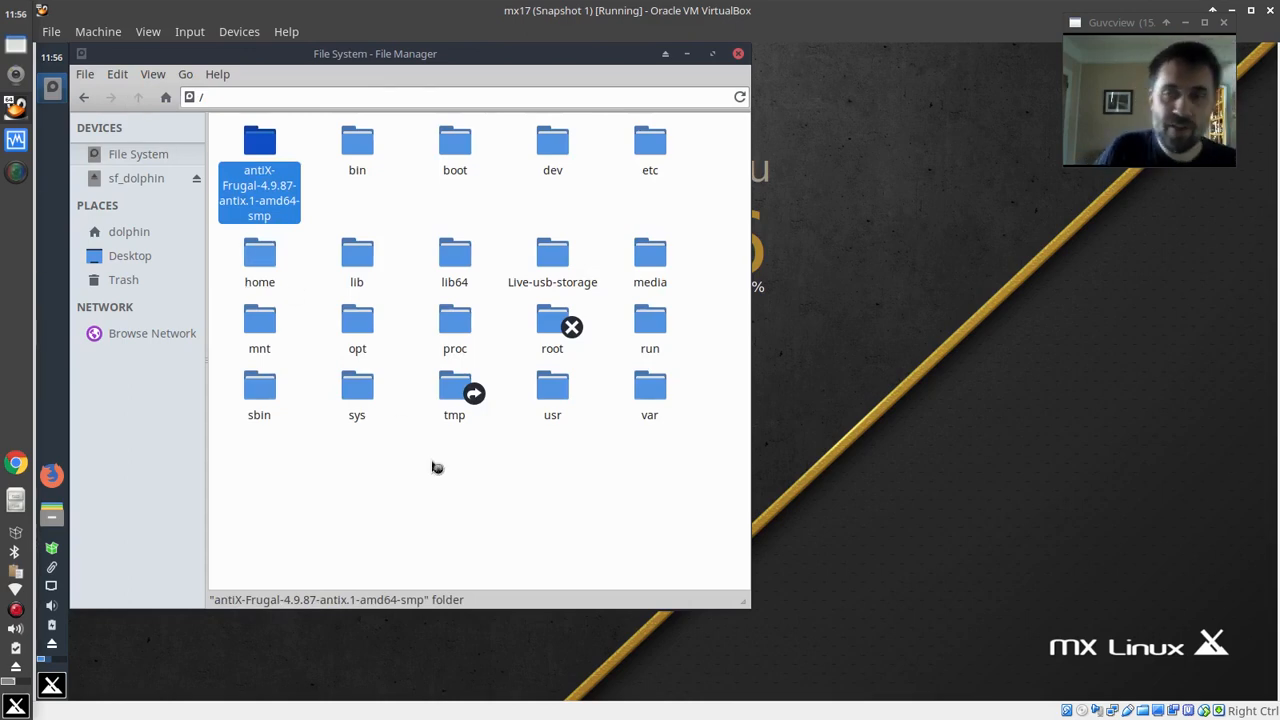
mouse_move(428, 192)
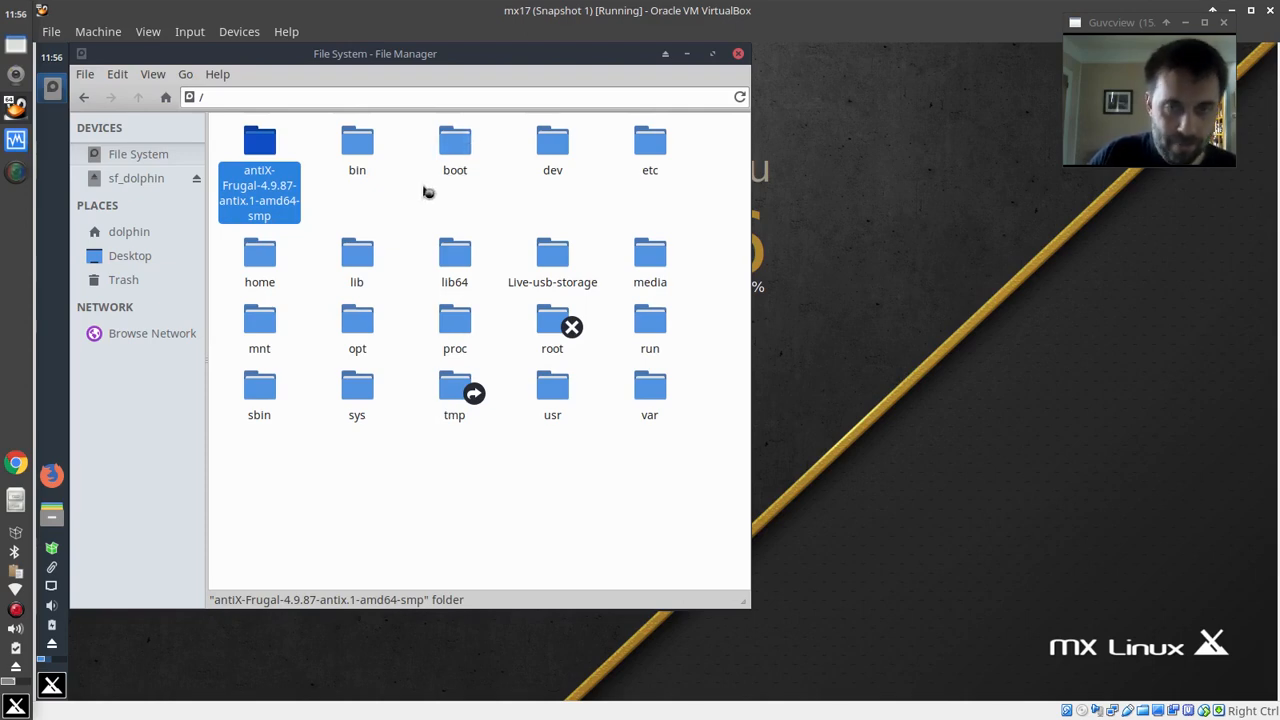
mouse_move(428, 194)
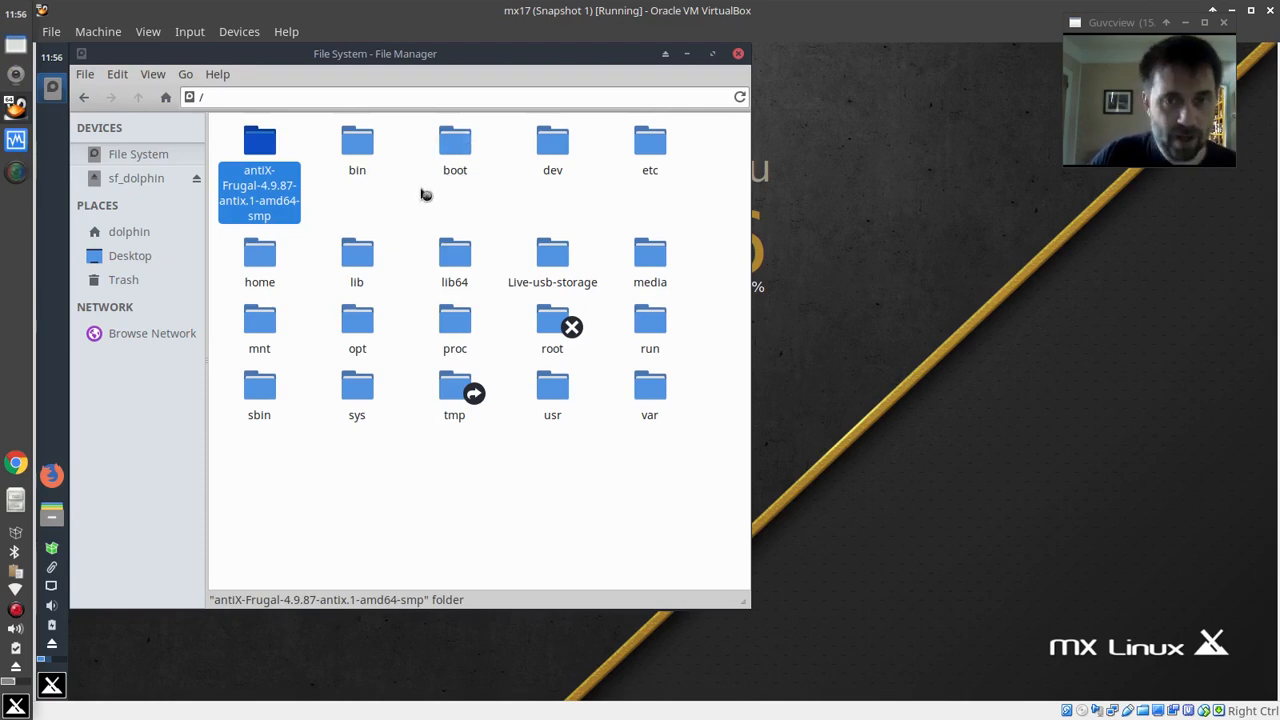
double_click(260, 140)
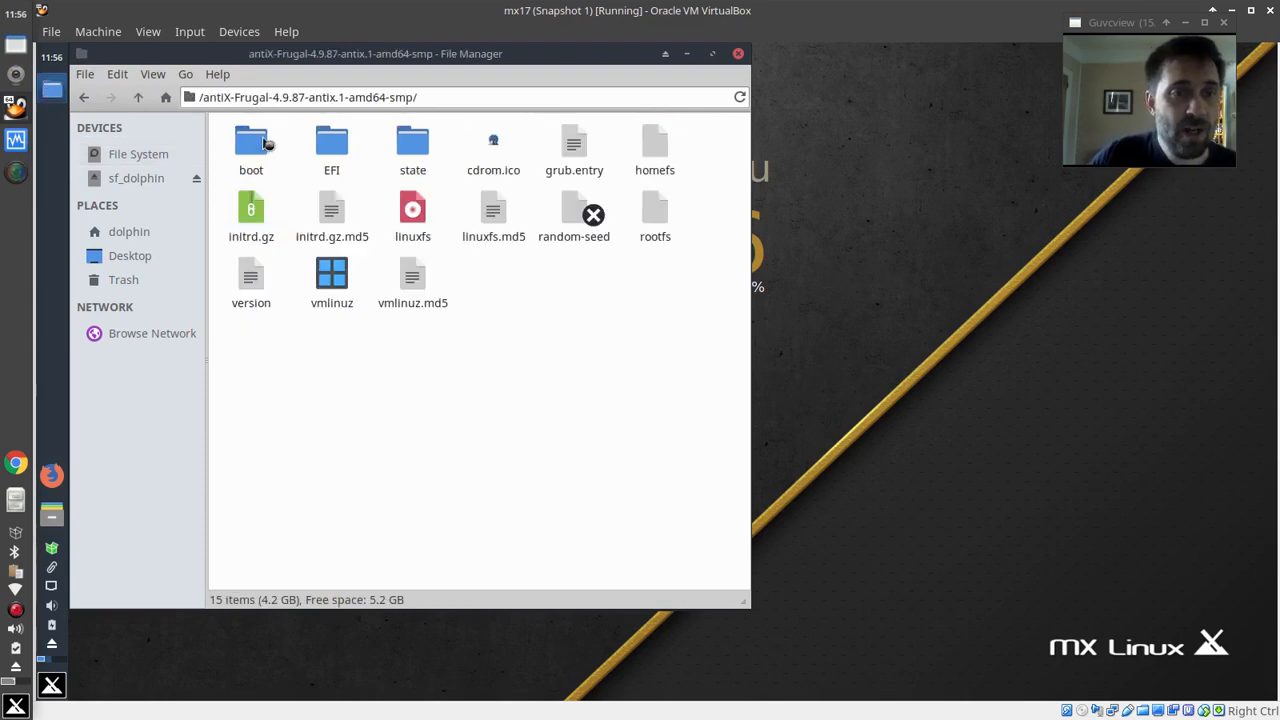
left_click(252, 144)
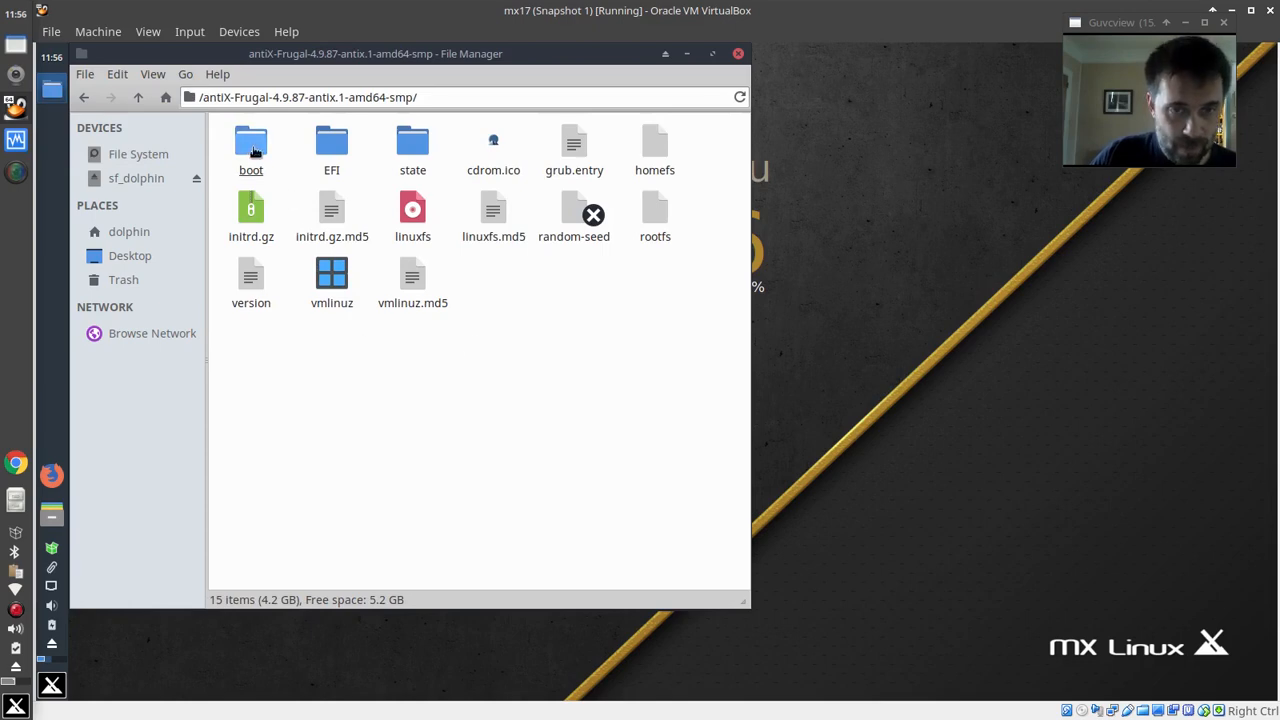
left_click(250, 144)
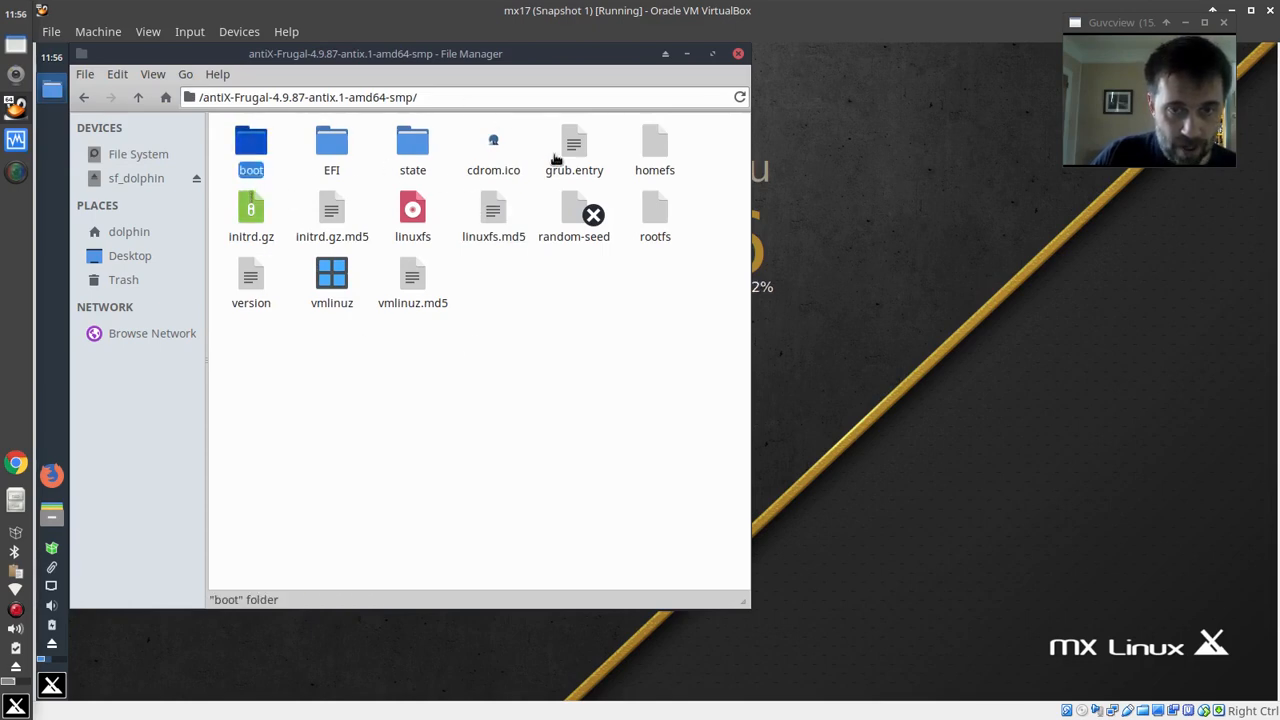
View grub.entry as text and locate 40_custom in /etc/grub.d
double_click(572, 140)
type("gru")
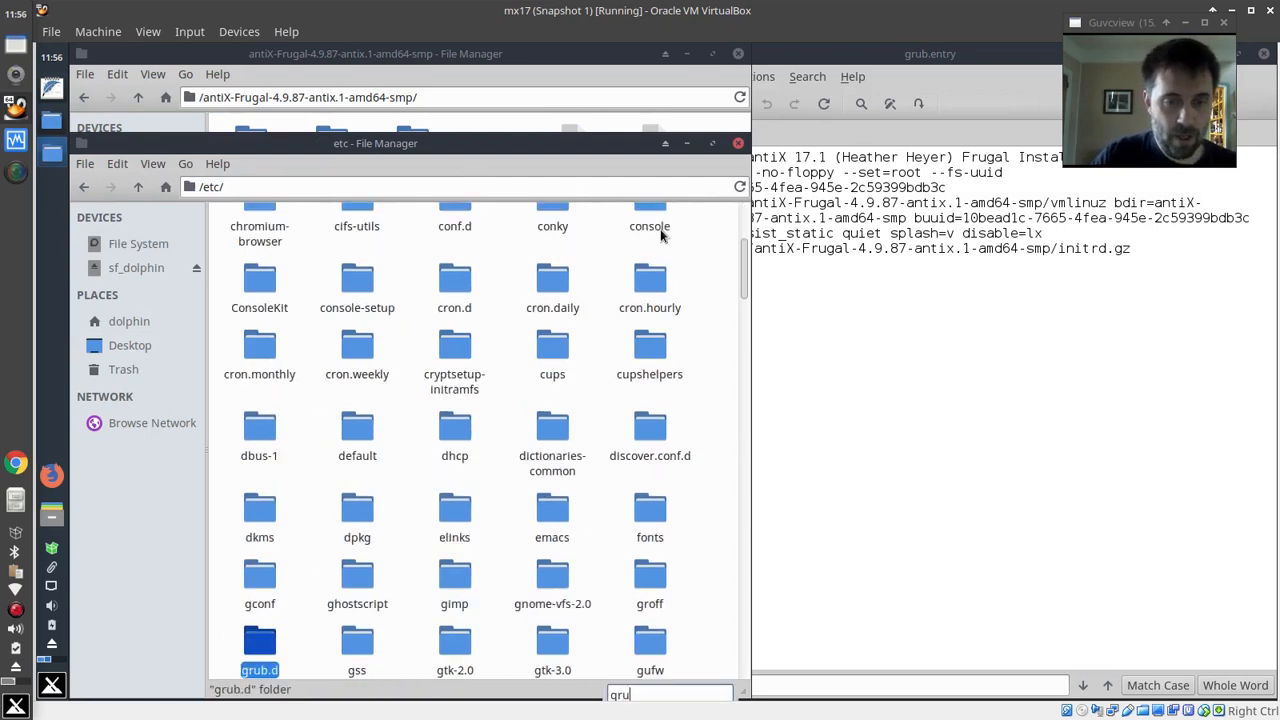
double_click(260, 636)
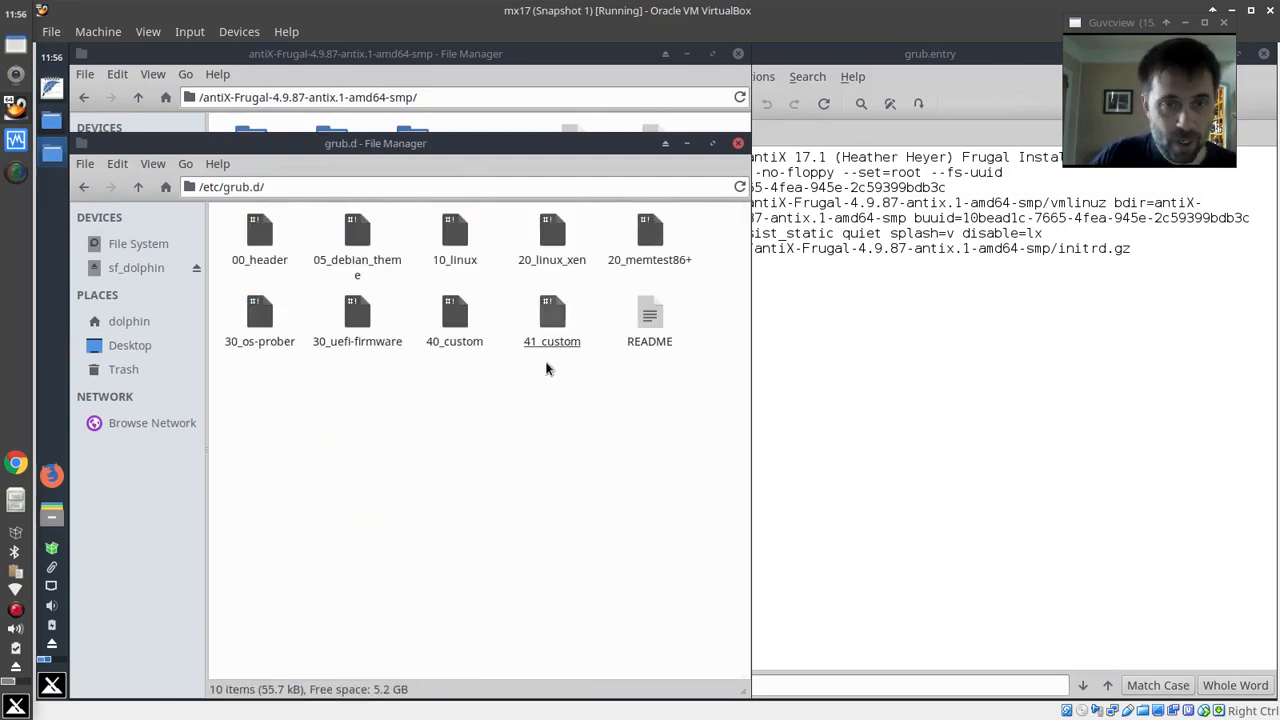
left_click(454, 316)
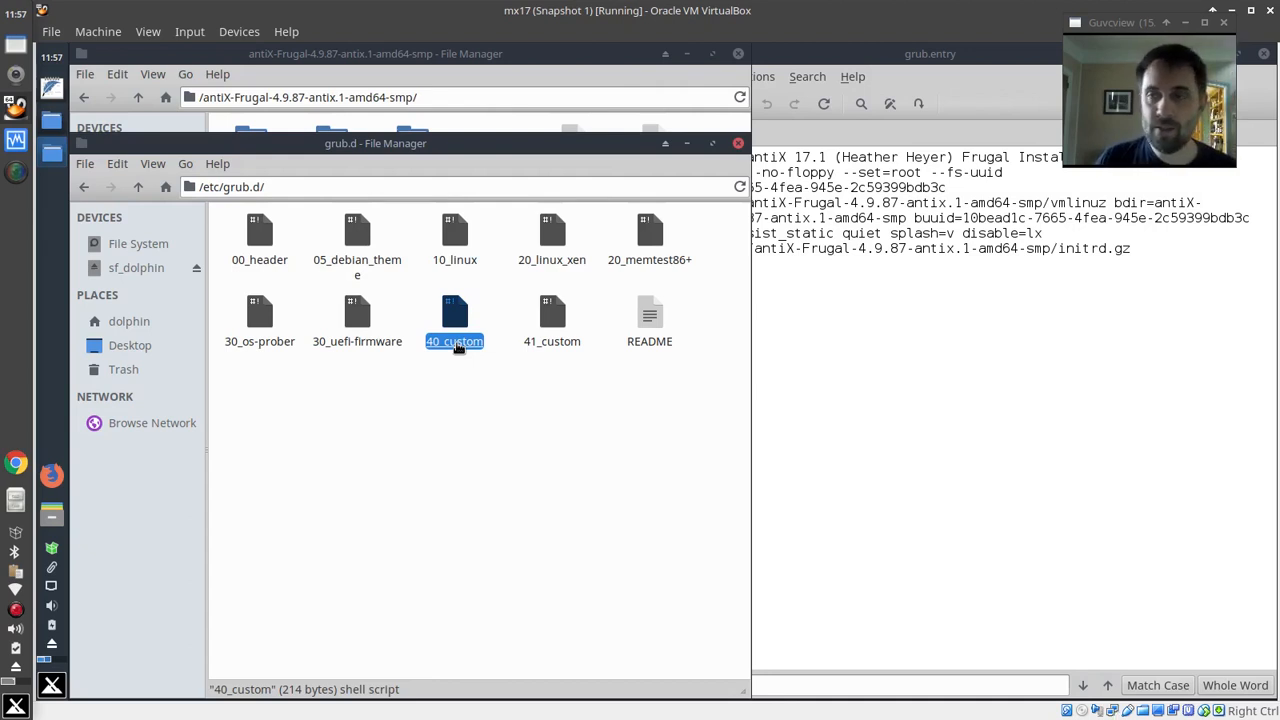
Edit 40_custom as root, paste the antiX 17.1 Frugal Install menuentry and save
right_click(454, 320)
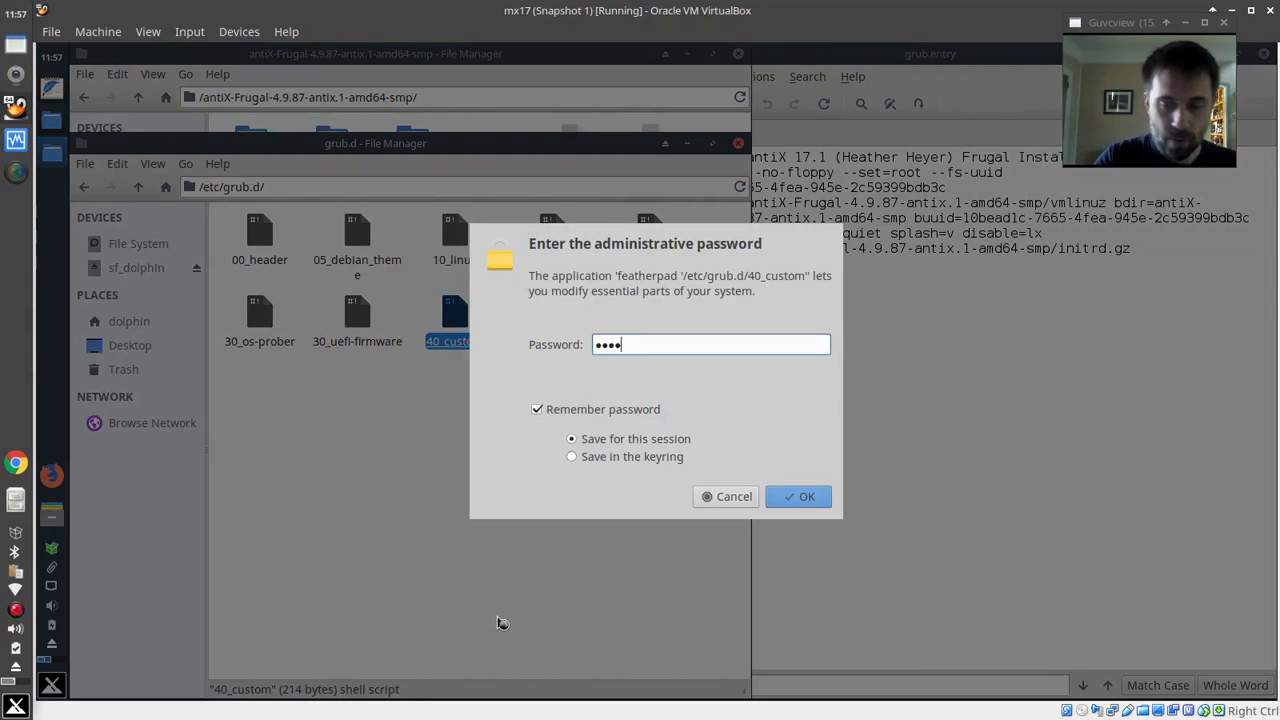
left_click(798, 496)
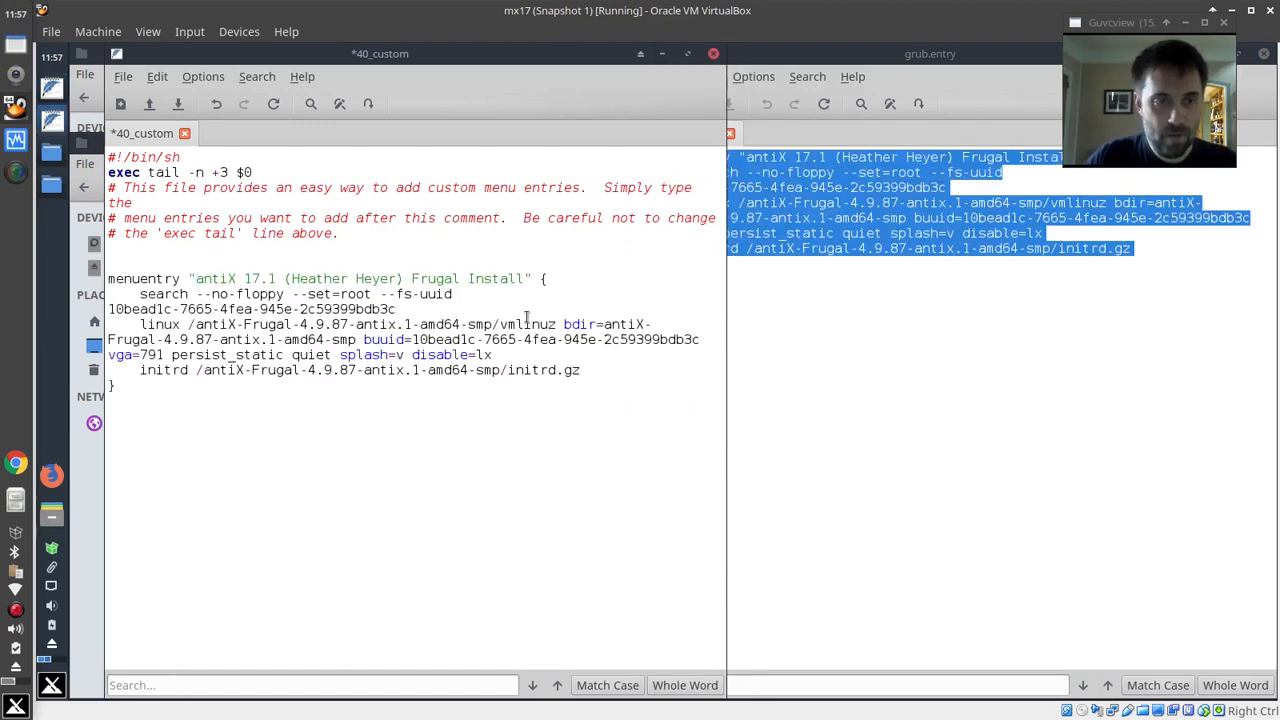
left_click(136, 76)
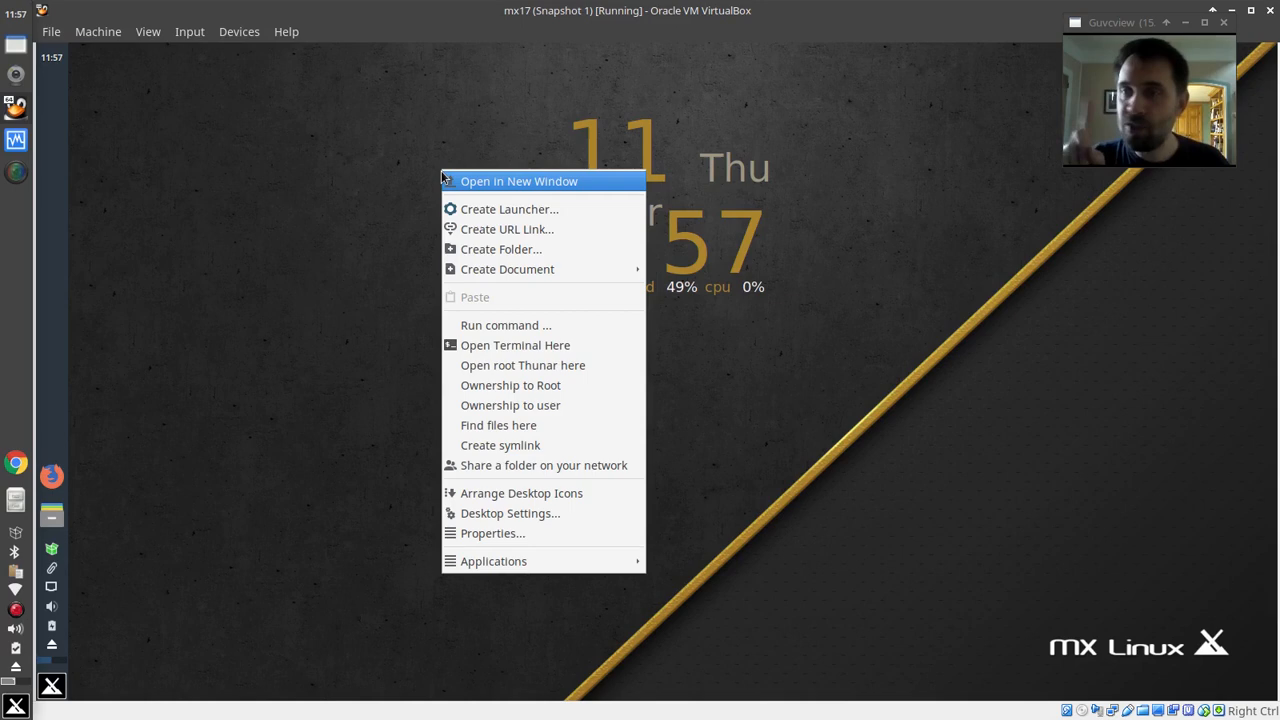
mouse_move(500, 344)
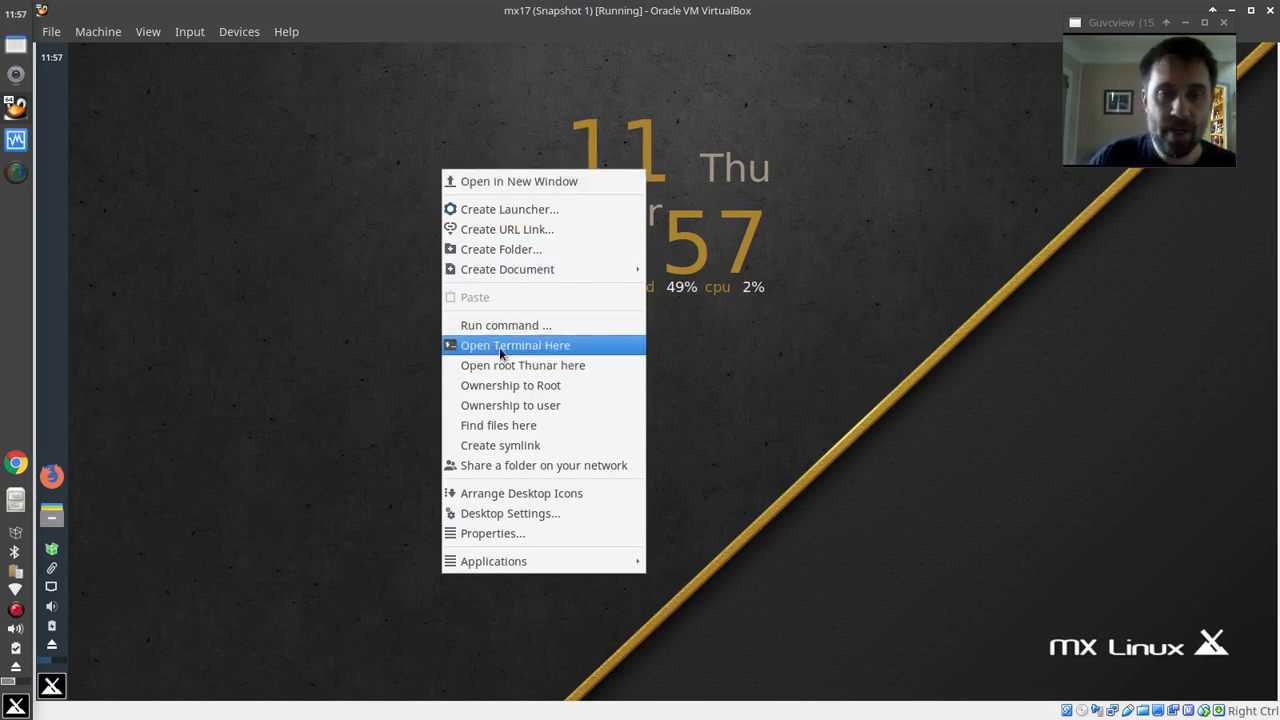
Run sudo update-grub in a desktop terminal, then close the terminal
left_click(516, 344)
type("sudo update-grub")
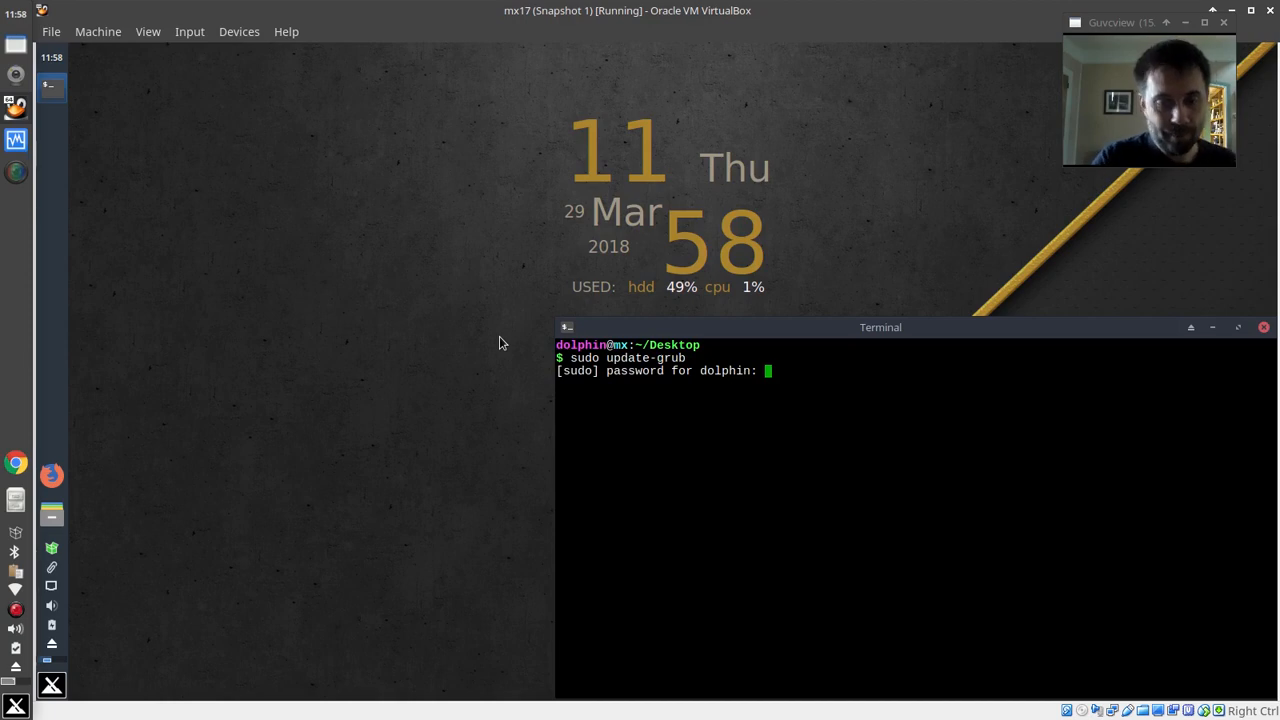
key("Return")
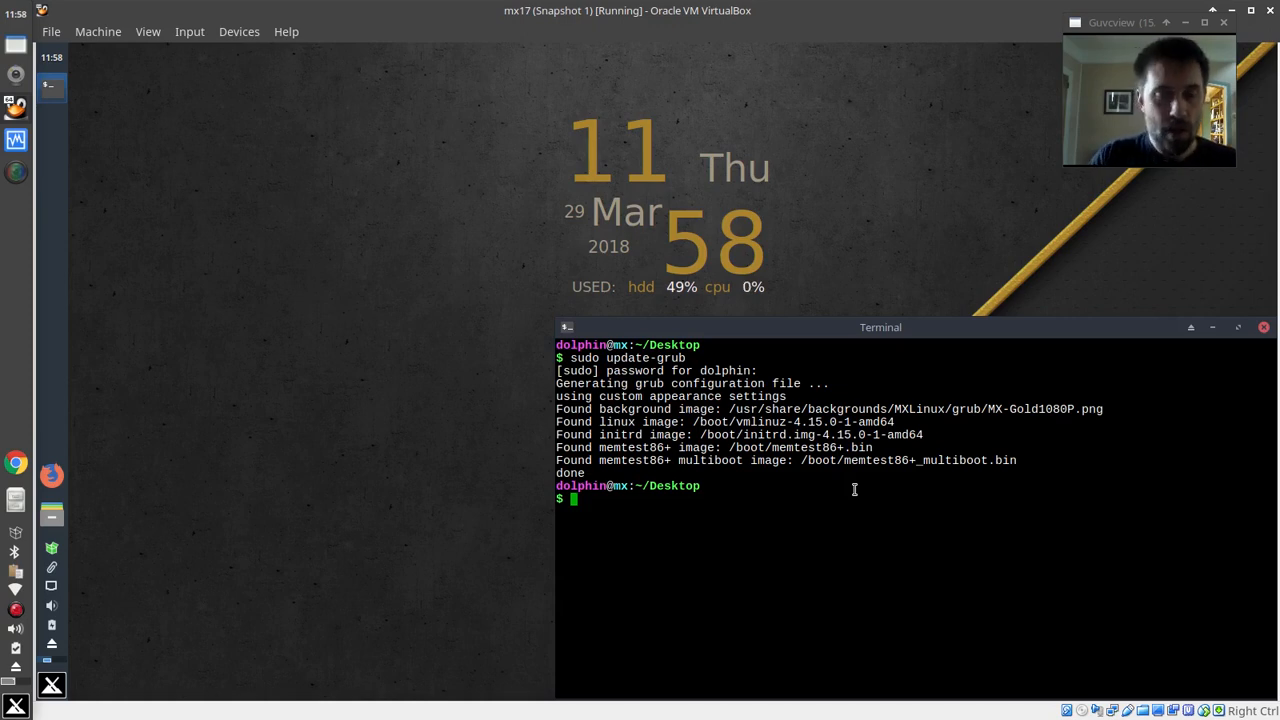
left_click(1264, 334)
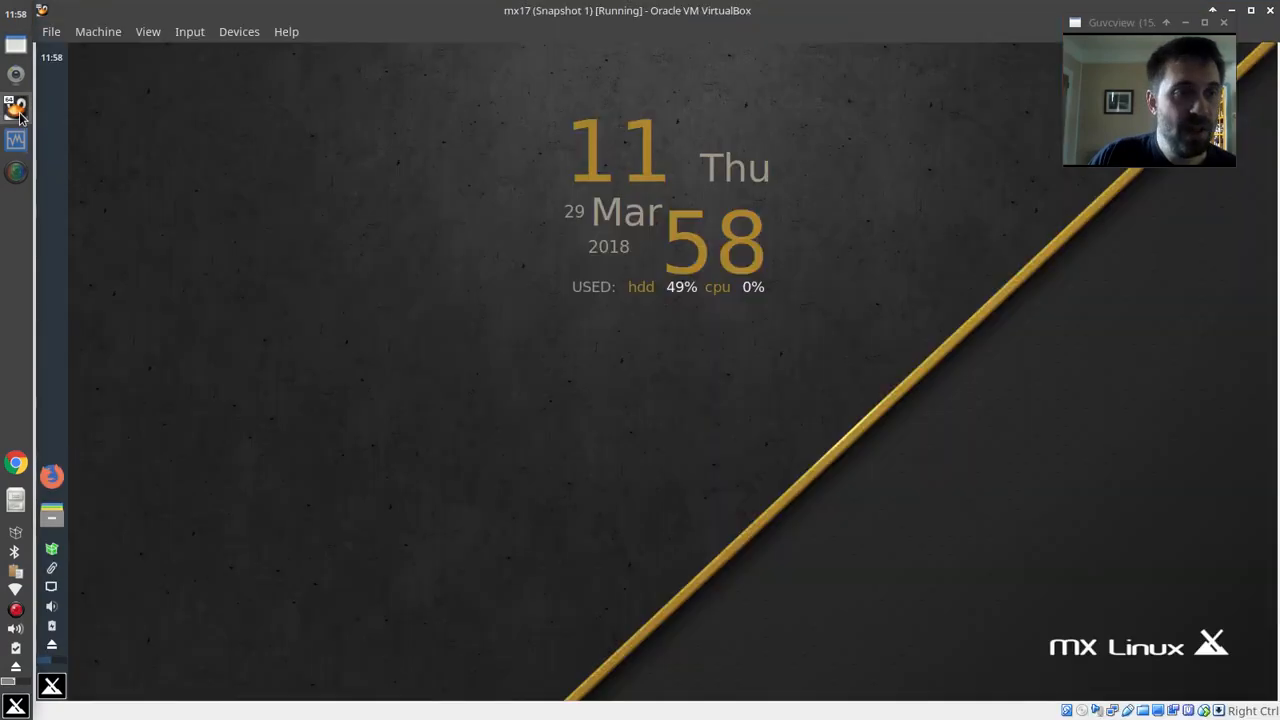
Restart the MX Linux VM from the panel's Log out dialog
left_click(16, 106)
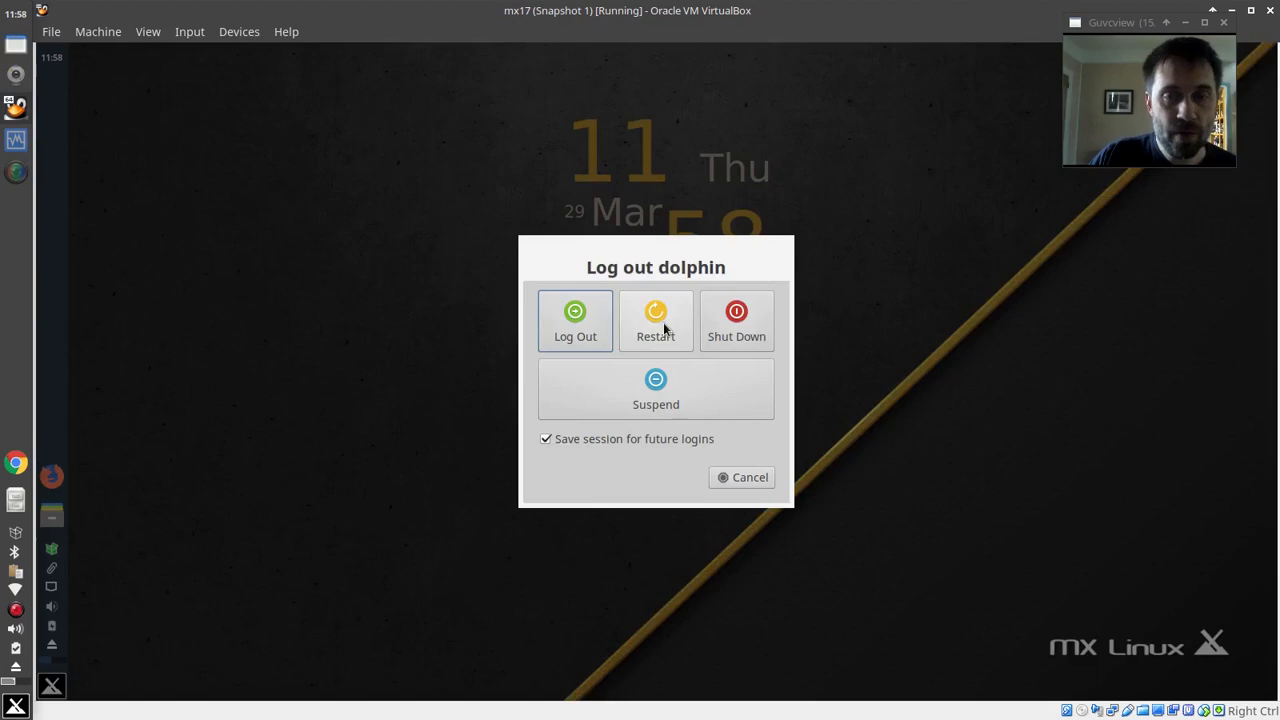
left_click(740, 476)
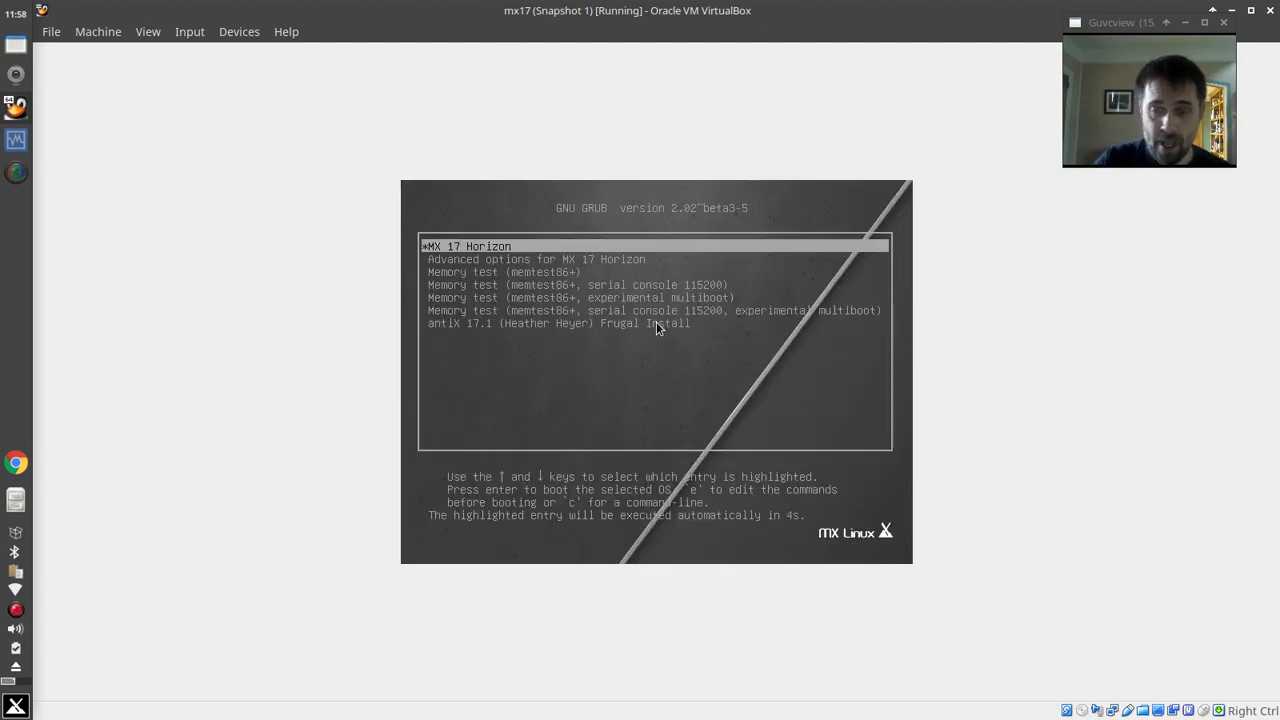
Highlight the antiX 17.1 (Heather Heyer) Frugal Install entry in the GRUB menu
key("Down")
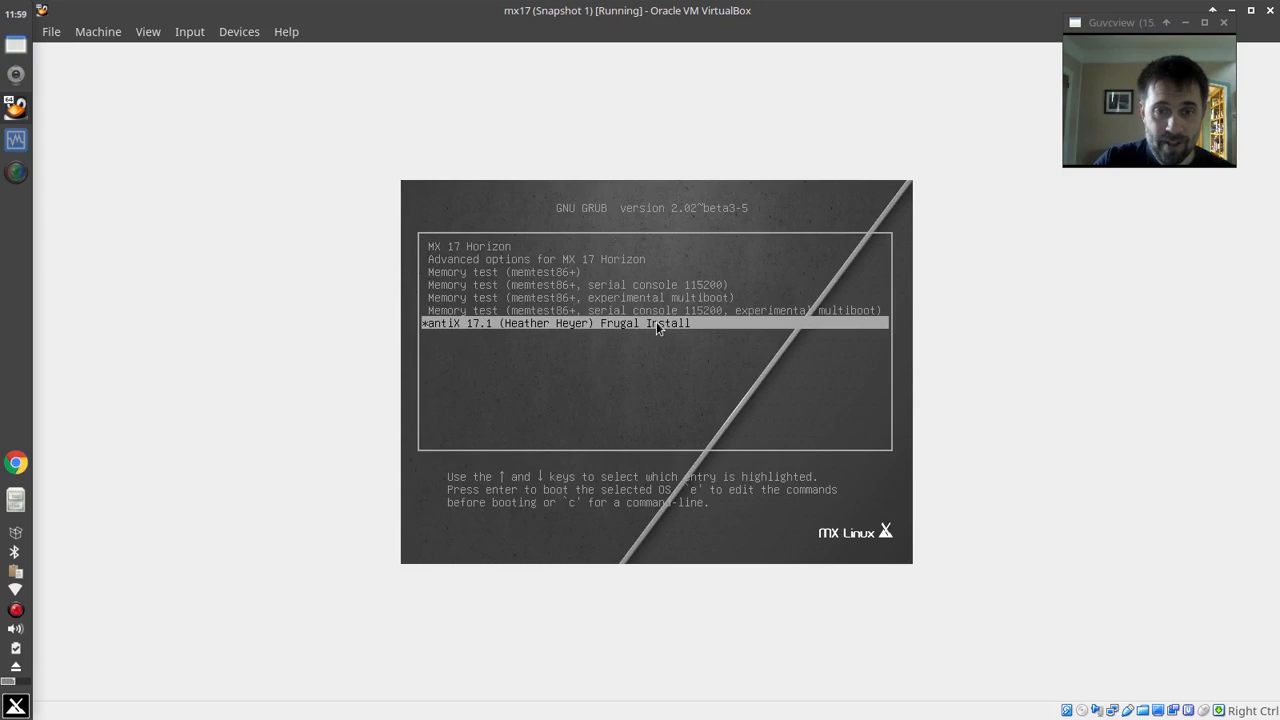
mouse_move(672, 384)
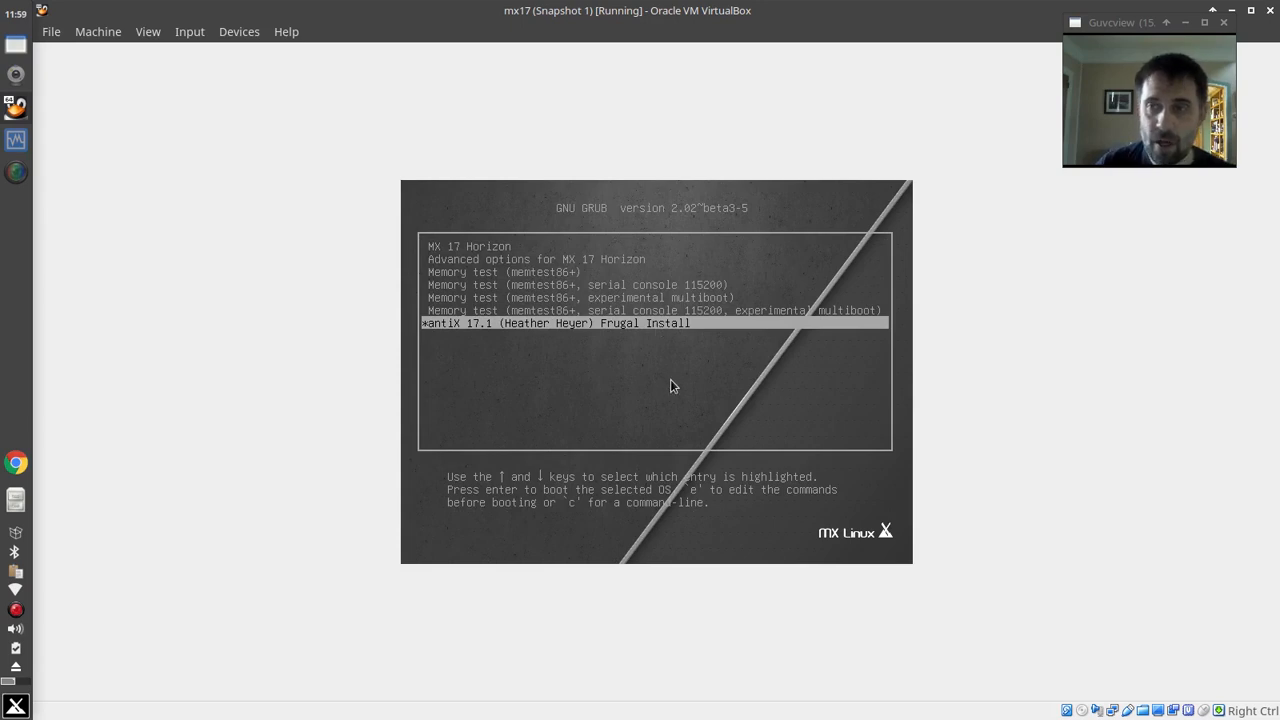